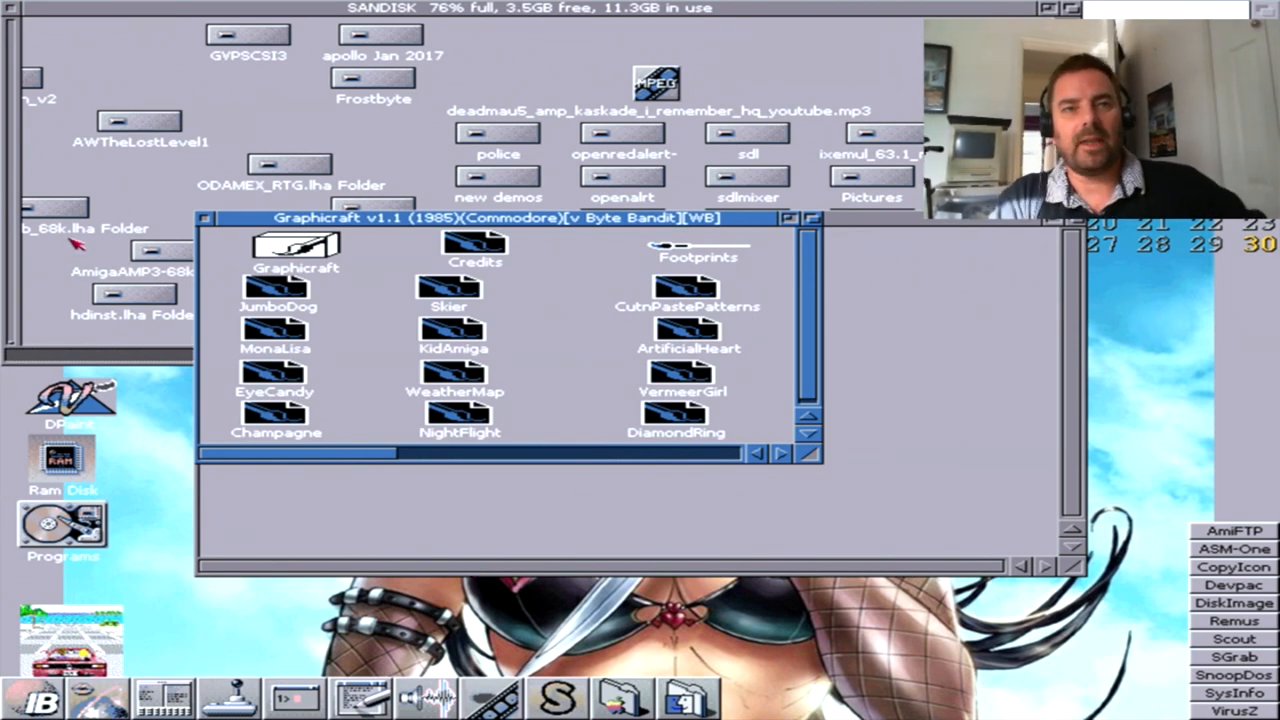
mouse_move(325, 290)
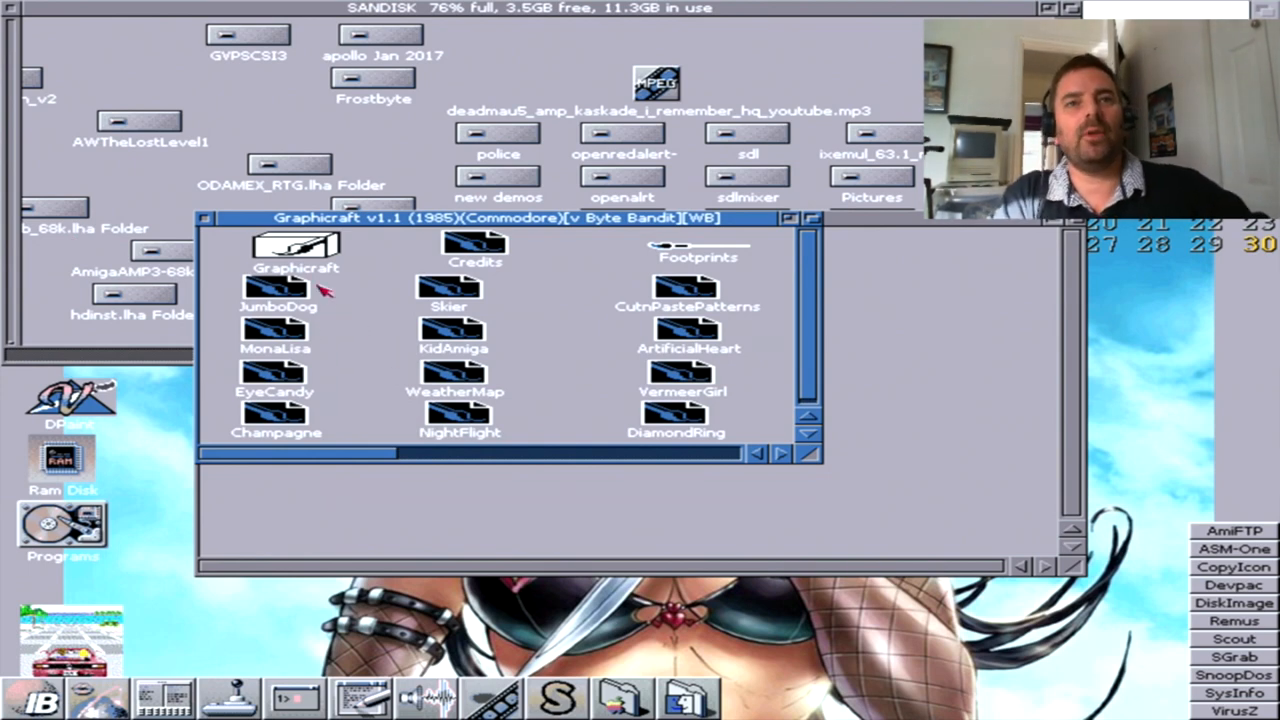
mouse_move(335, 307)
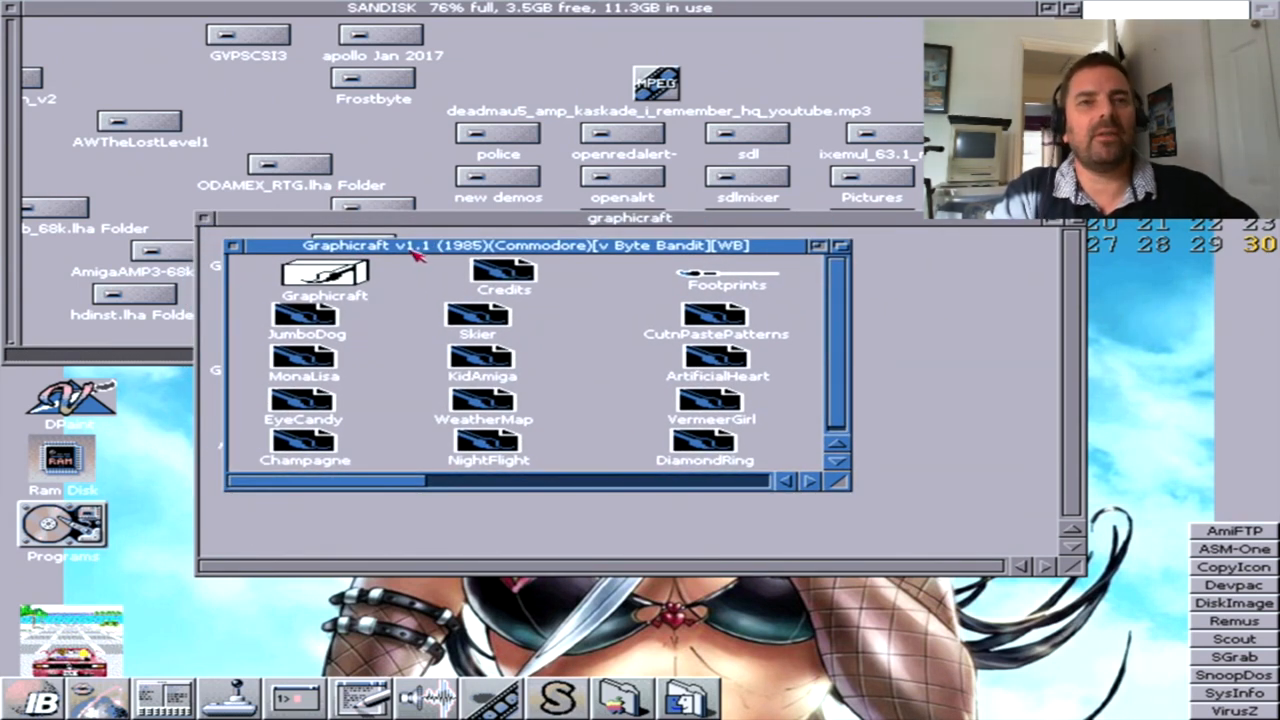
Step: Launch the Graphicraft program icon from its Workbench drawer window
left_click_drag(530, 246, 530, 259)
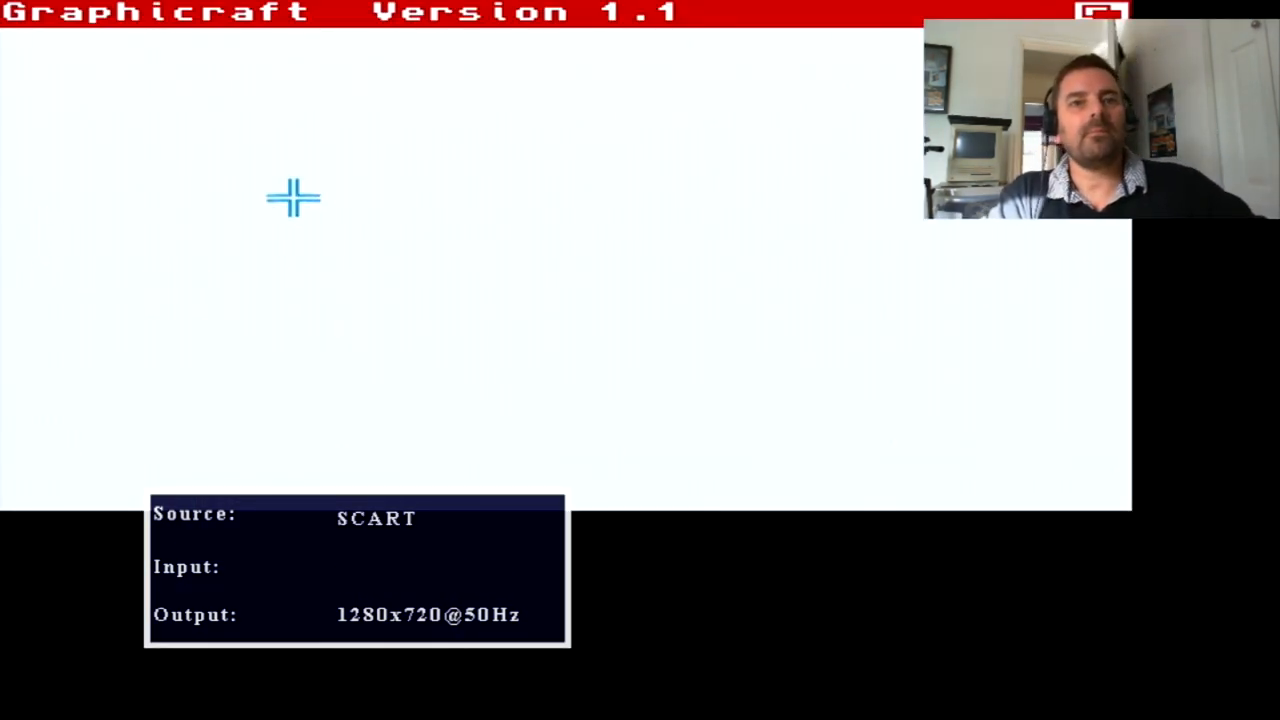
mouse_move(354, 200)
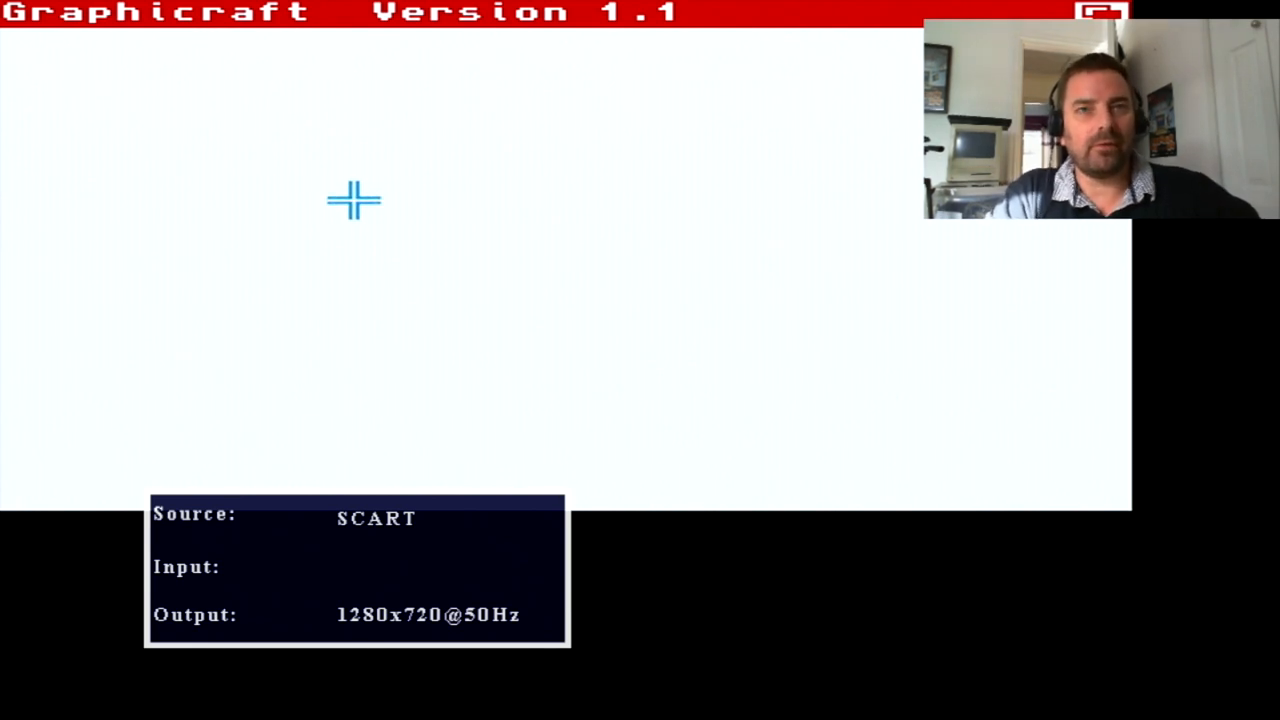
mouse_move(578, 248)
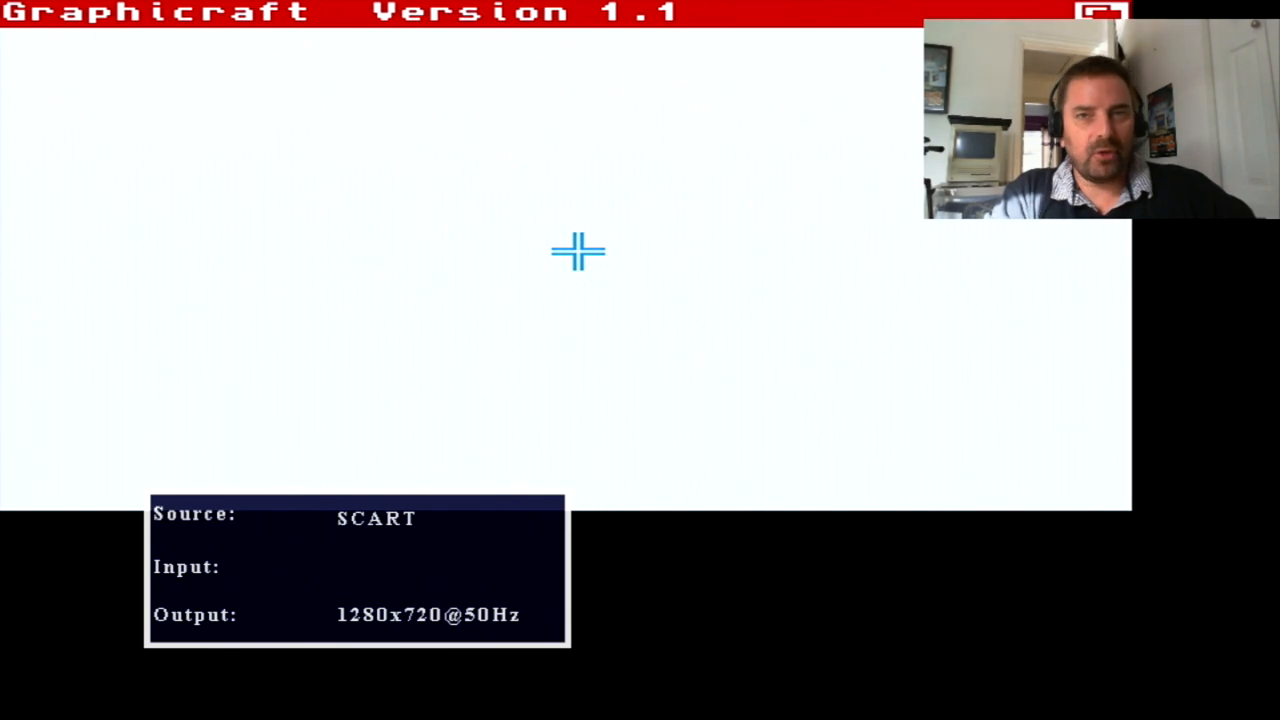
mouse_move(500, 156)
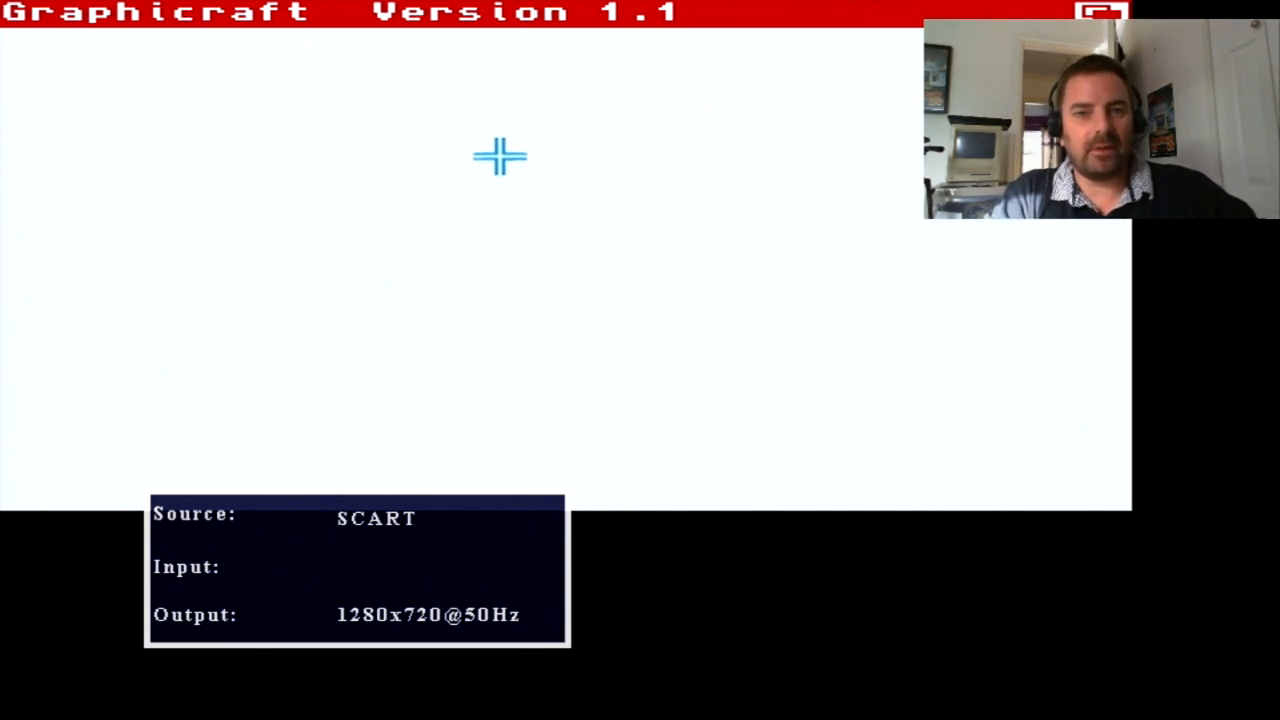
mouse_move(200, 93)
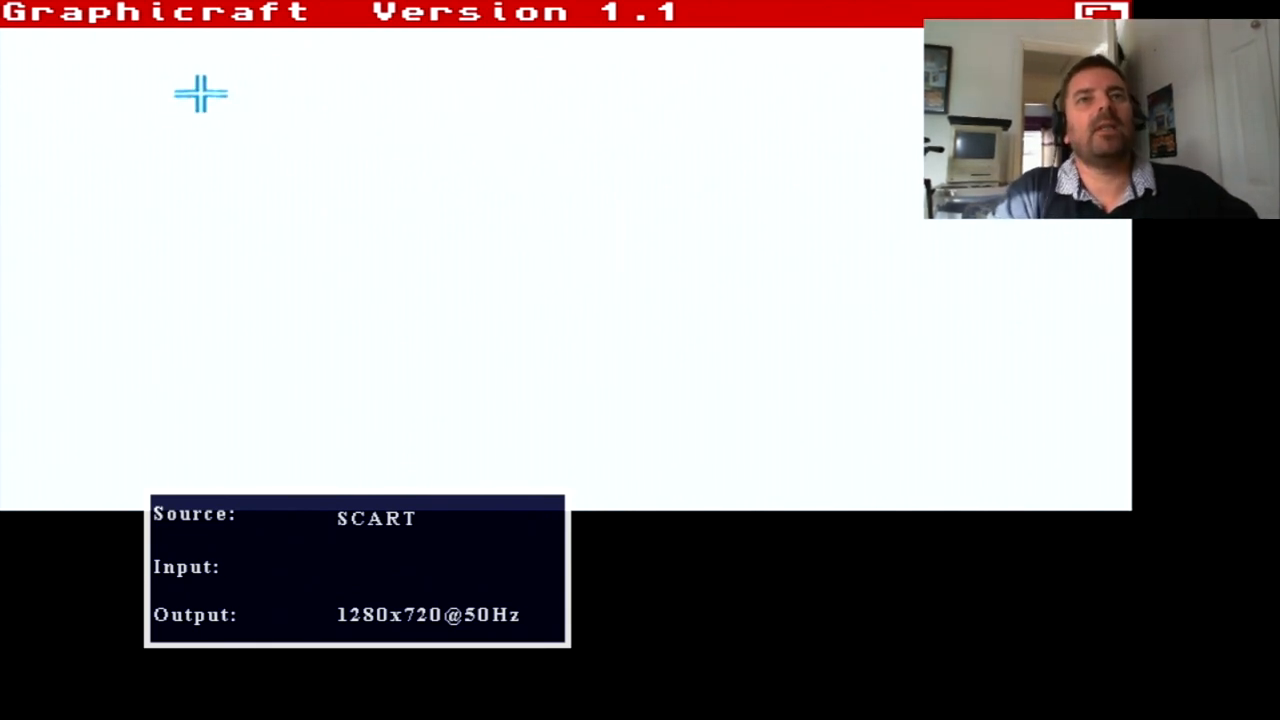
mouse_move(572, 158)
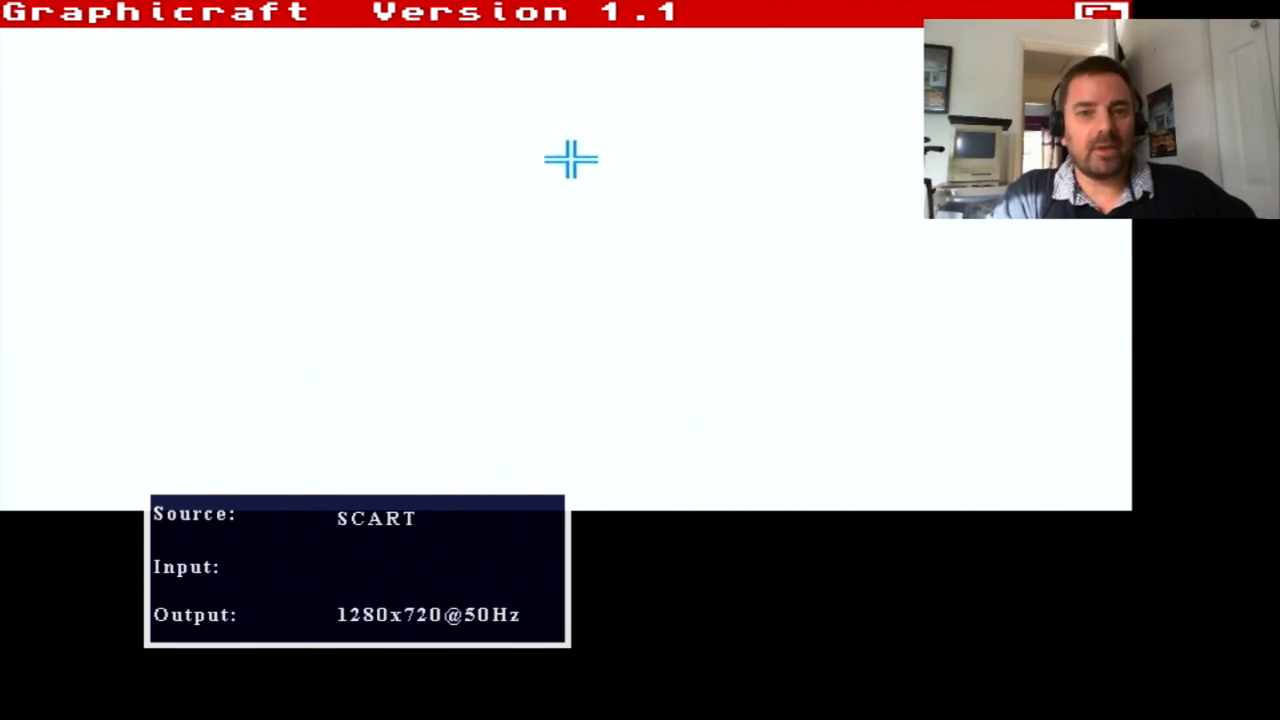
mouse_move(350, 162)
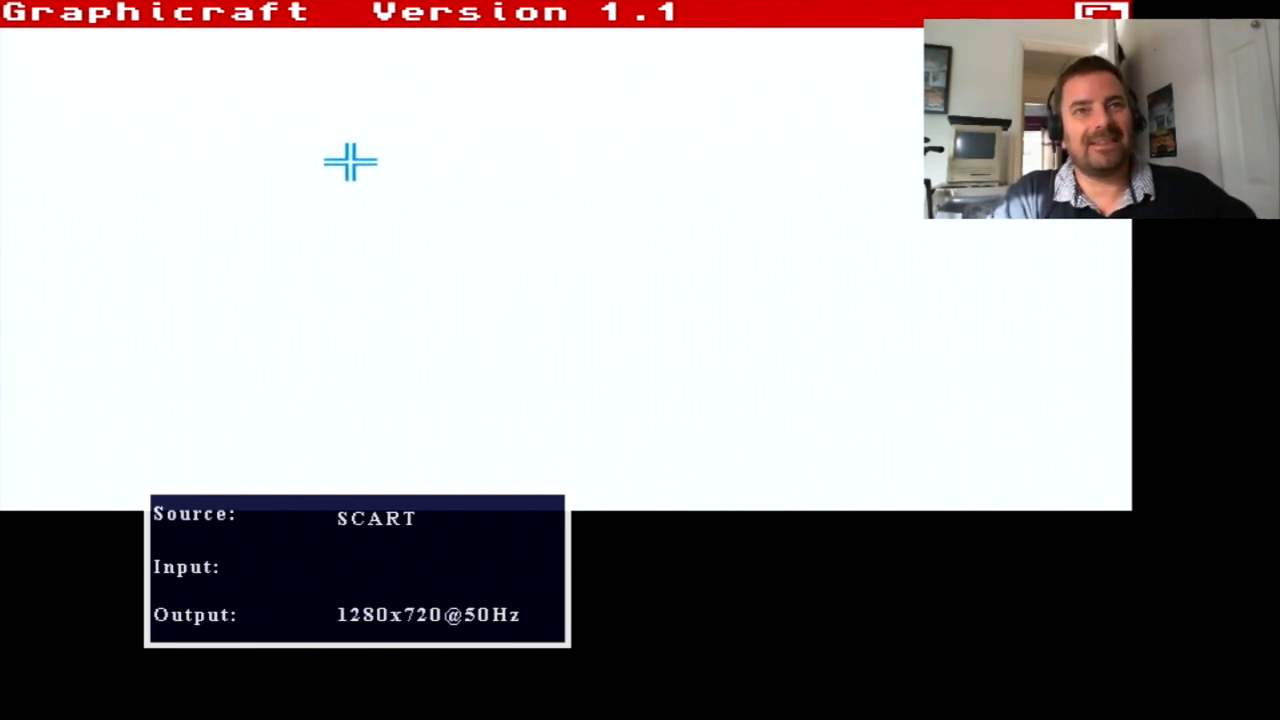
mouse_move(392, 106)
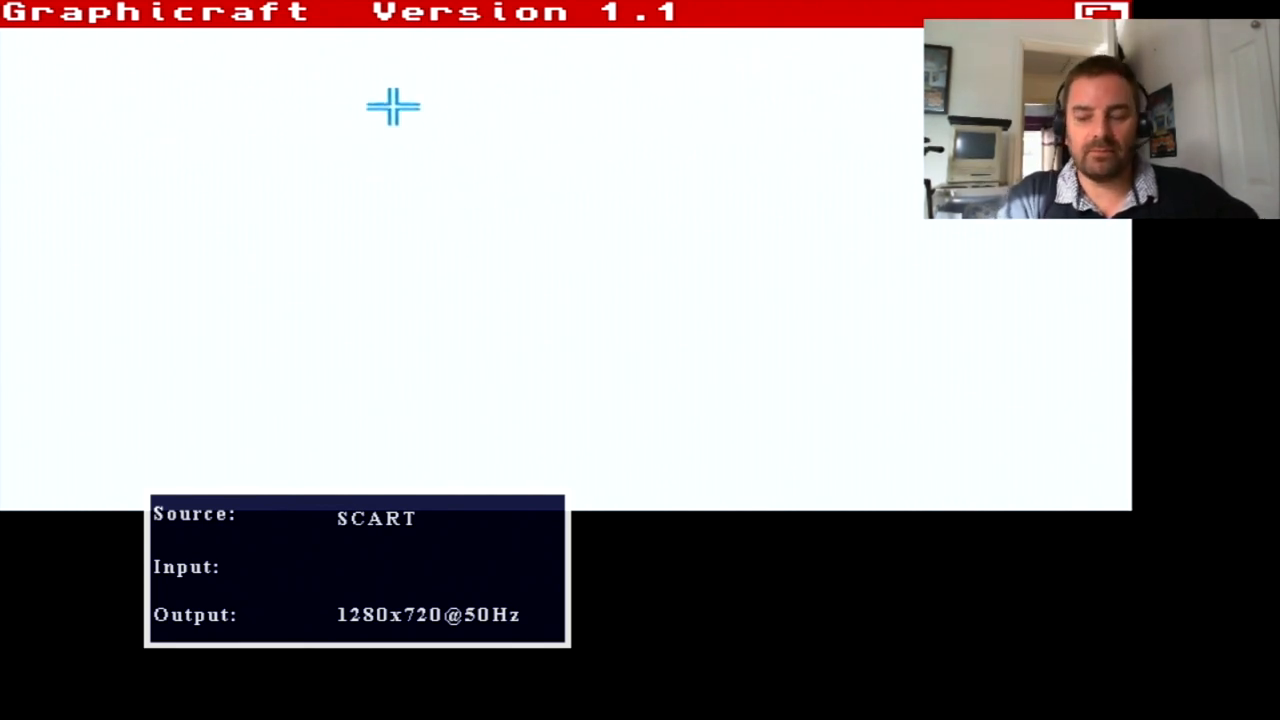
mouse_move(80, 35)
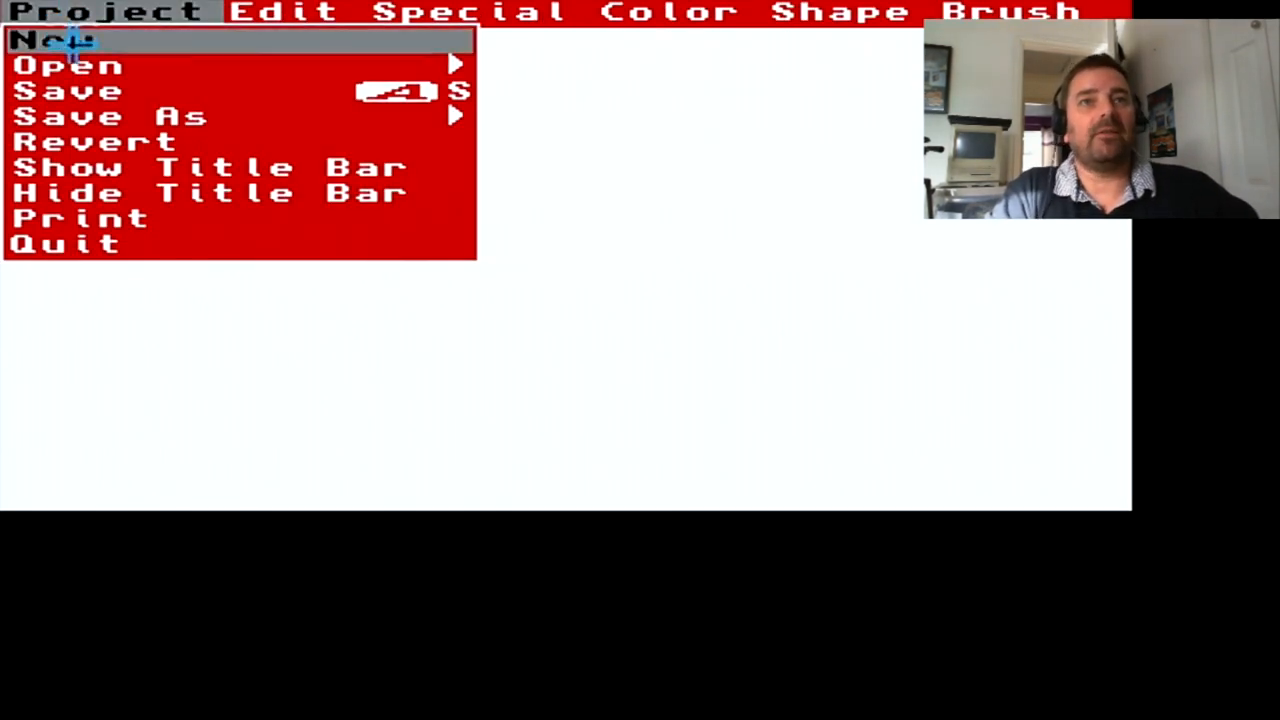
mouse_move(70, 65)
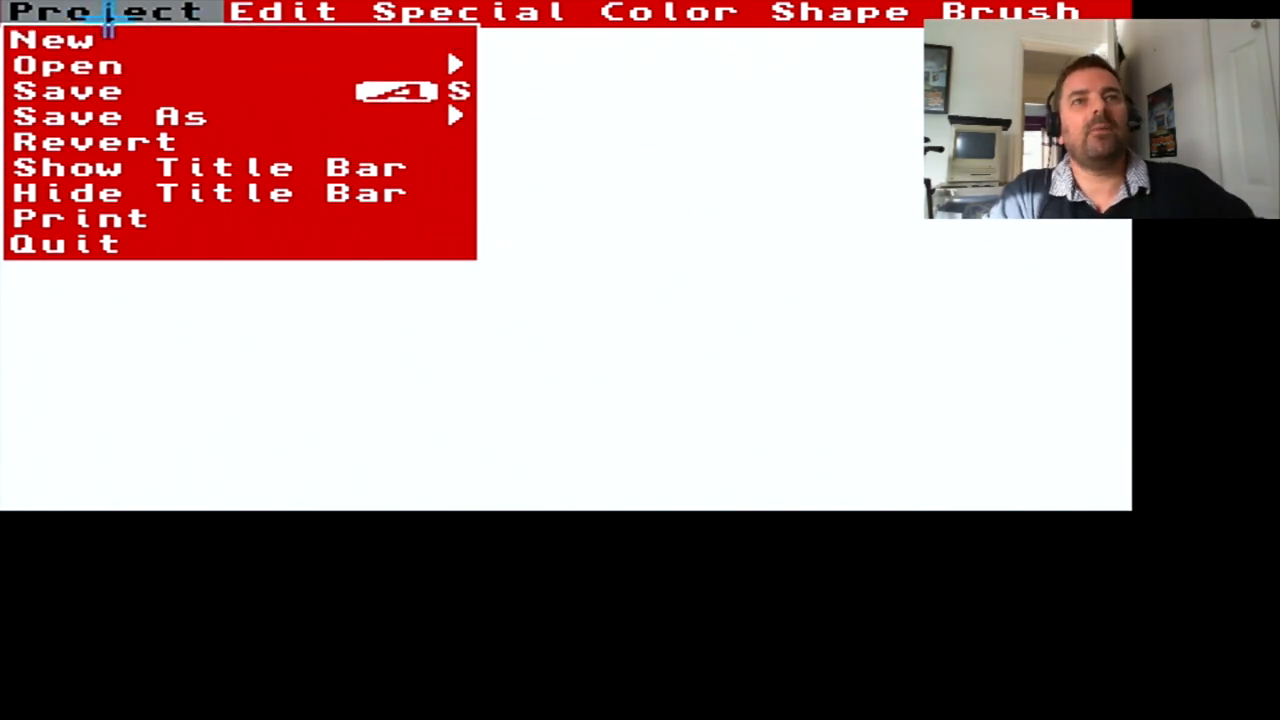
Step: Browse the Project, Shape, Color and Special menus to reach Open's Painting/Brushes choice
left_click(470, 12)
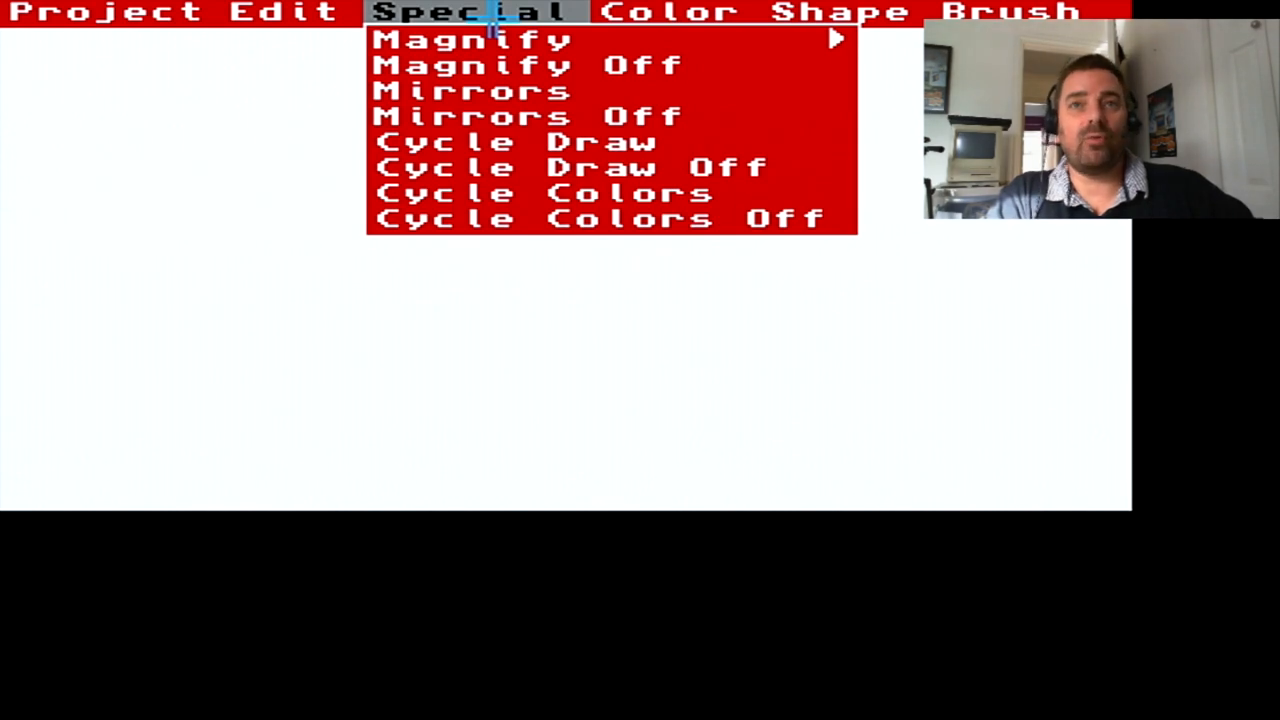
left_click(840, 12)
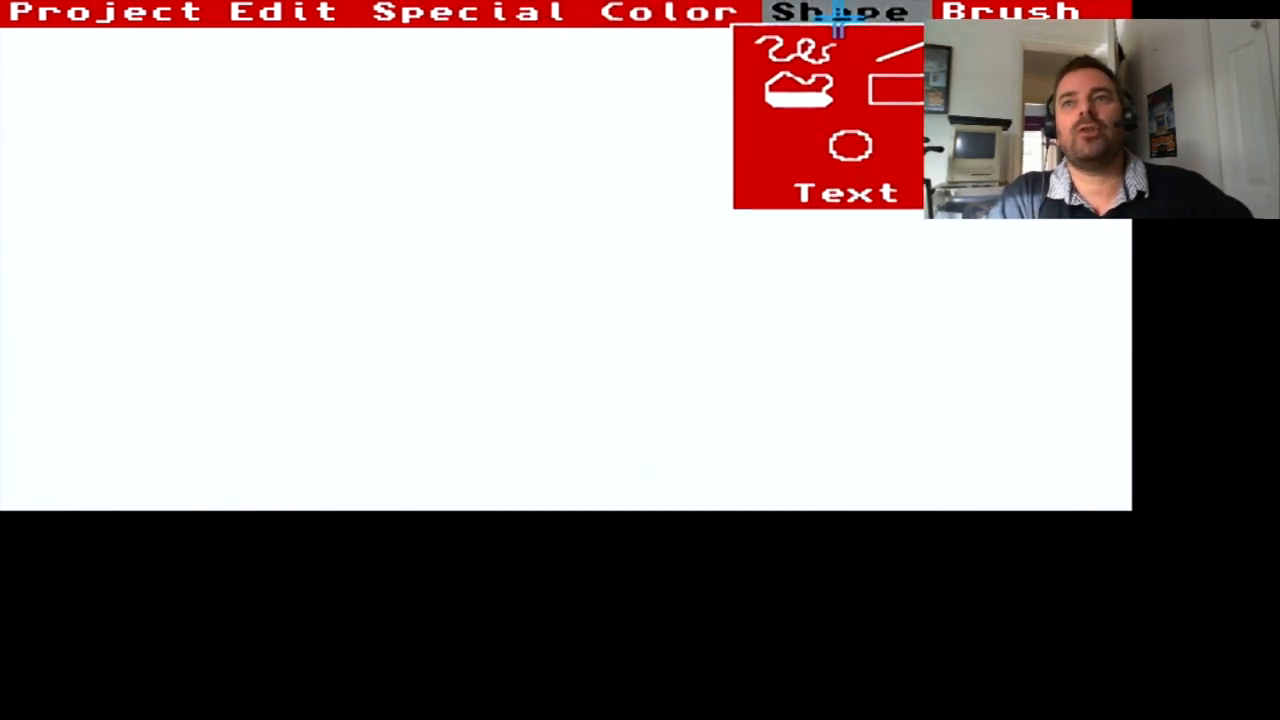
left_click(668, 12)
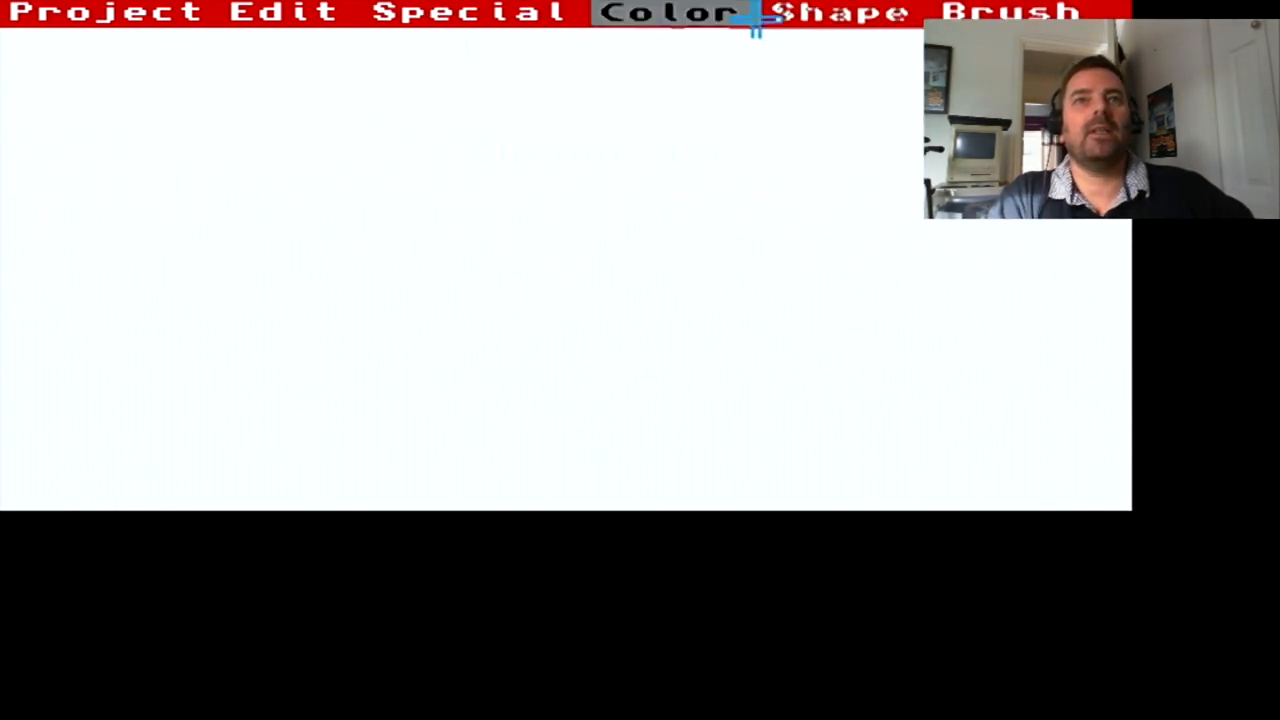
left_click(470, 12)
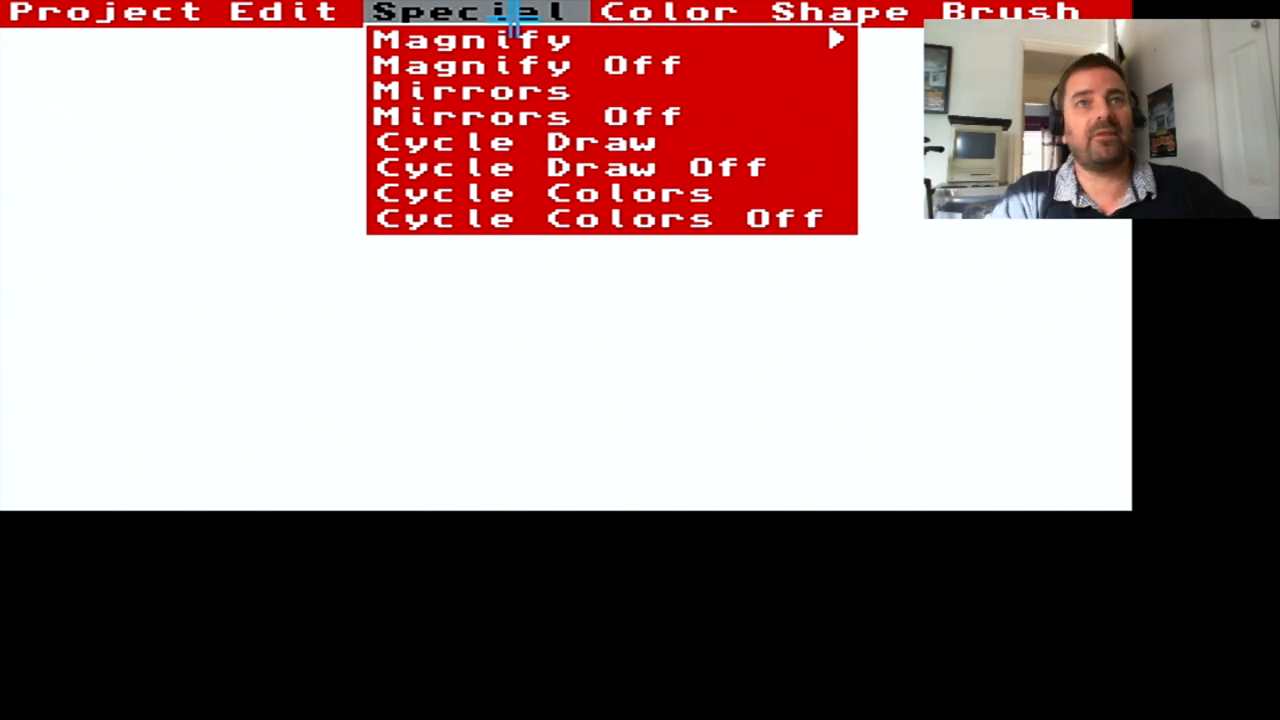
left_click(105, 12)
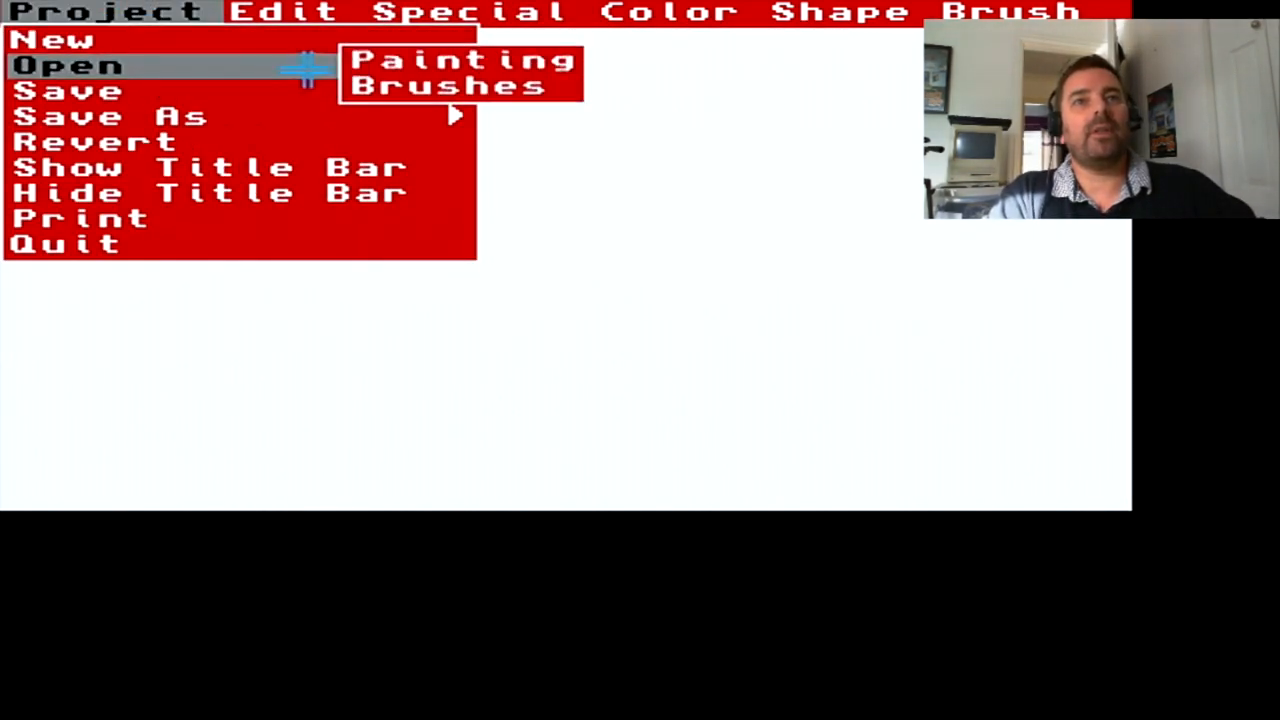
Step: Choose to open a painting and load the Skier sample
left_click(467, 59)
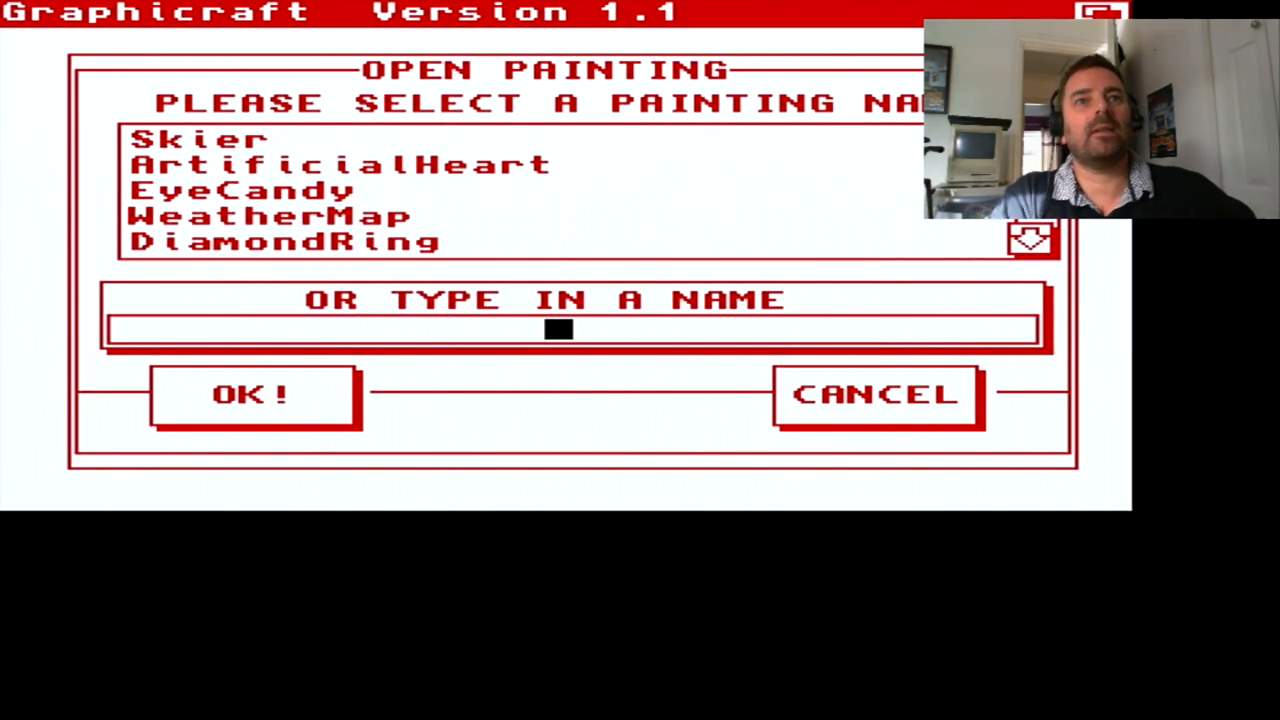
mouse_move(575, 225)
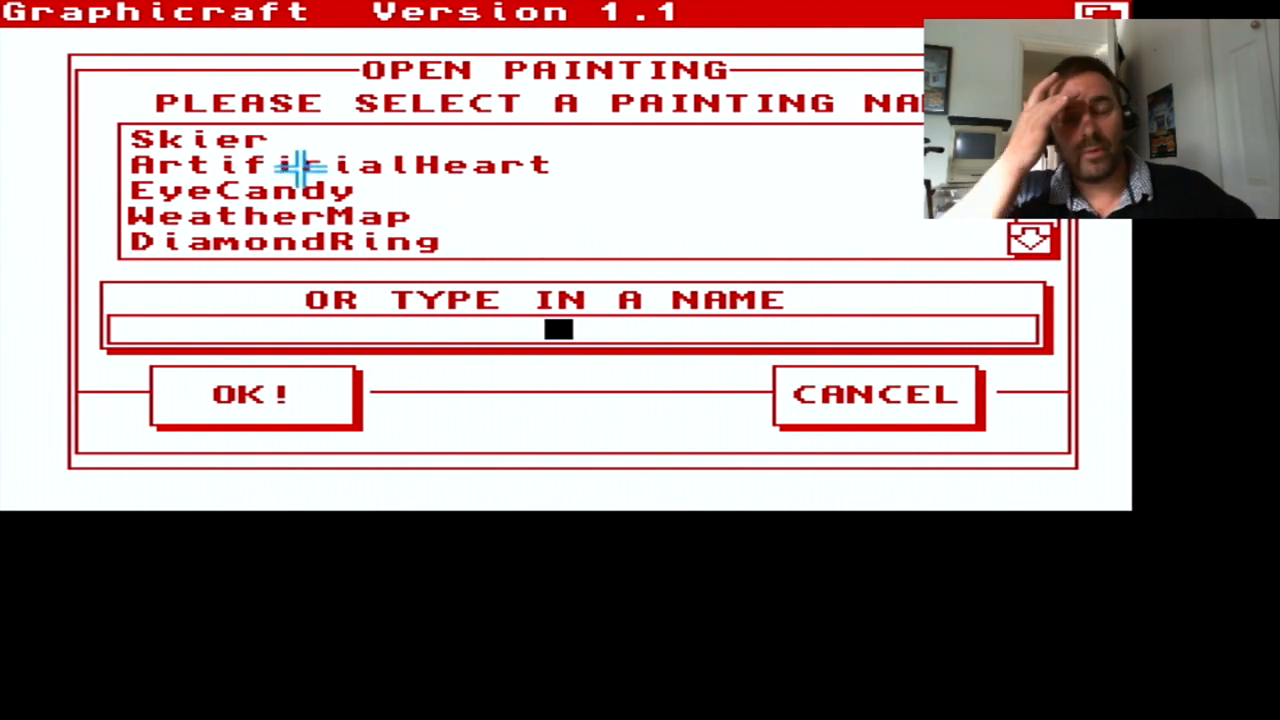
mouse_move(325, 150)
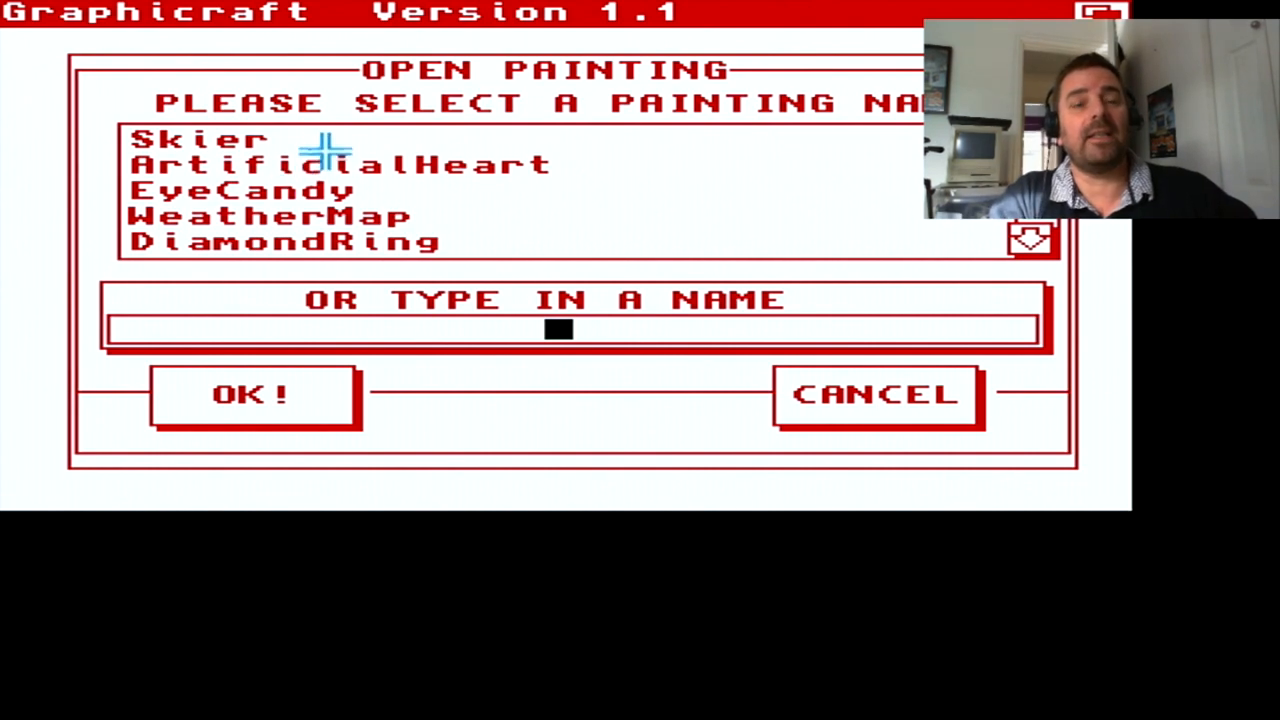
mouse_move(255, 170)
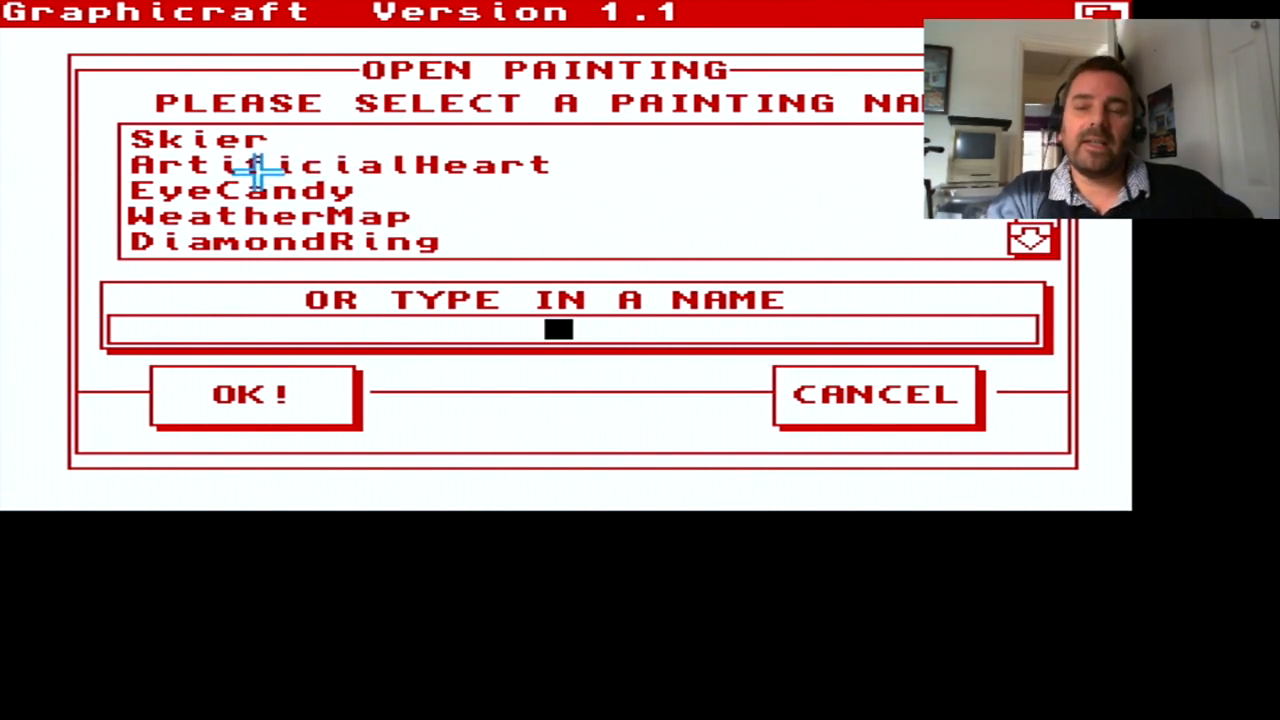
mouse_move(265, 188)
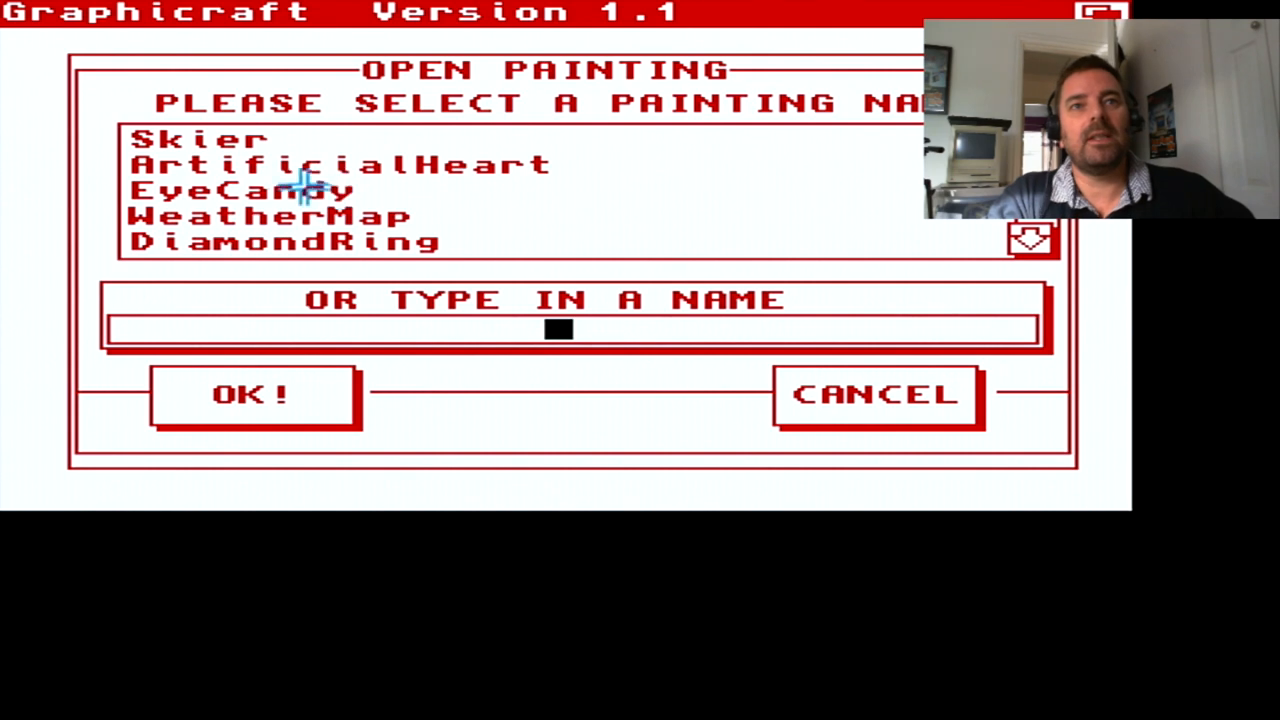
mouse_move(310, 165)
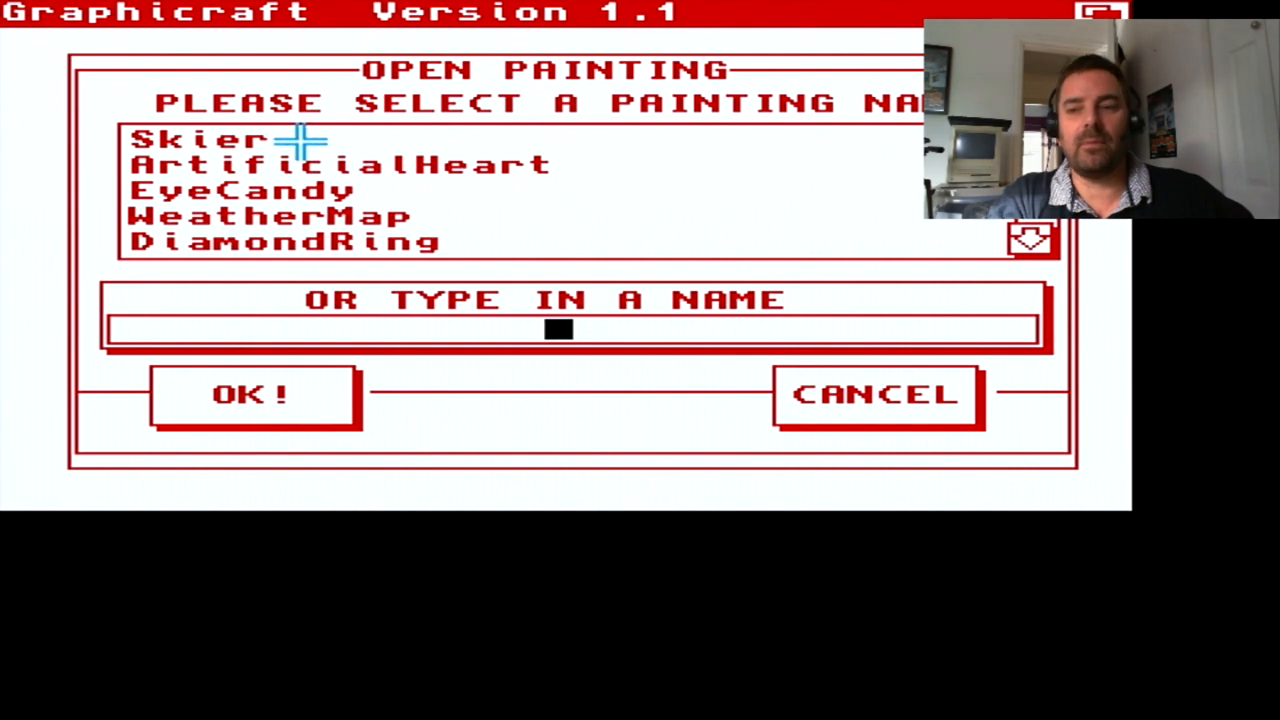
mouse_move(320, 160)
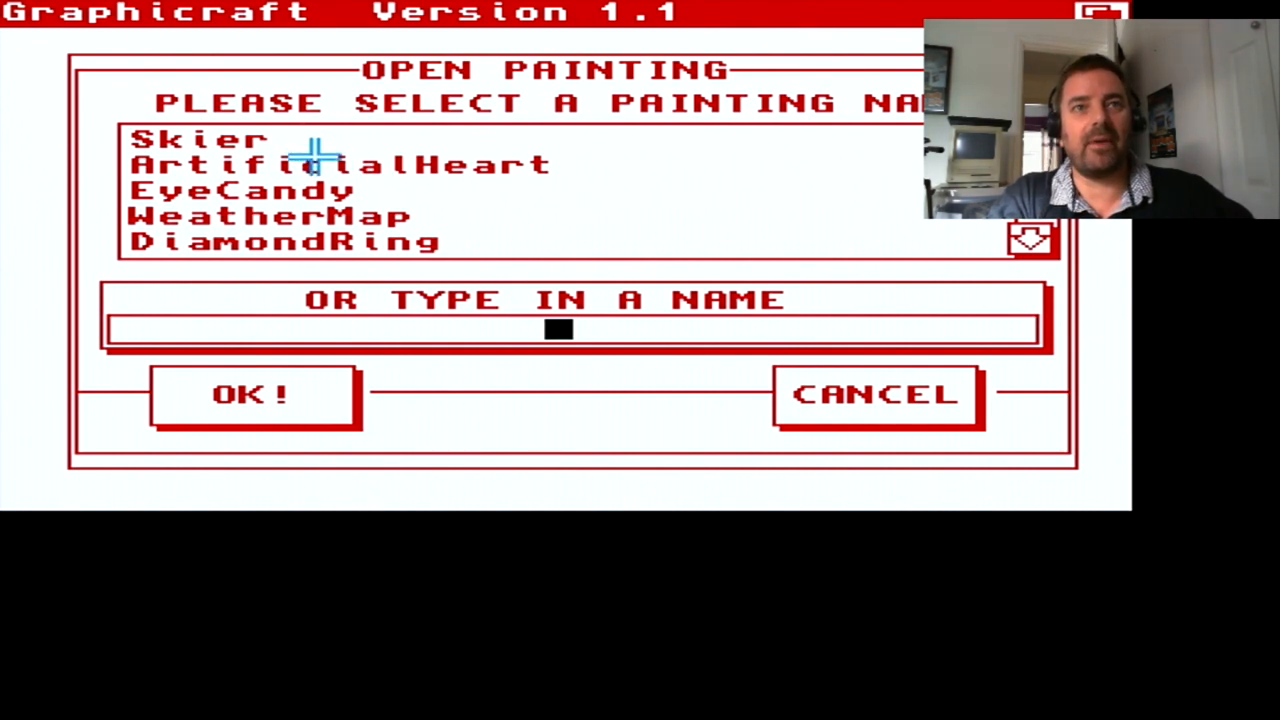
mouse_move(240, 140)
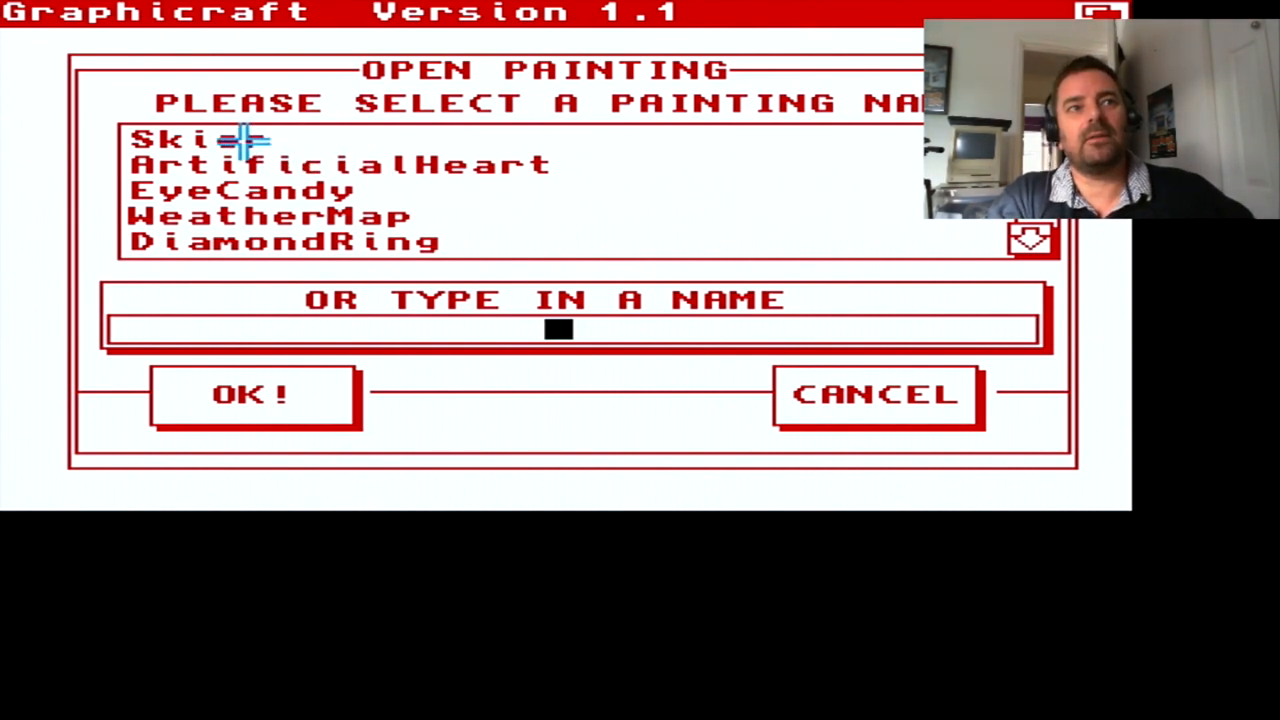
mouse_move(290, 160)
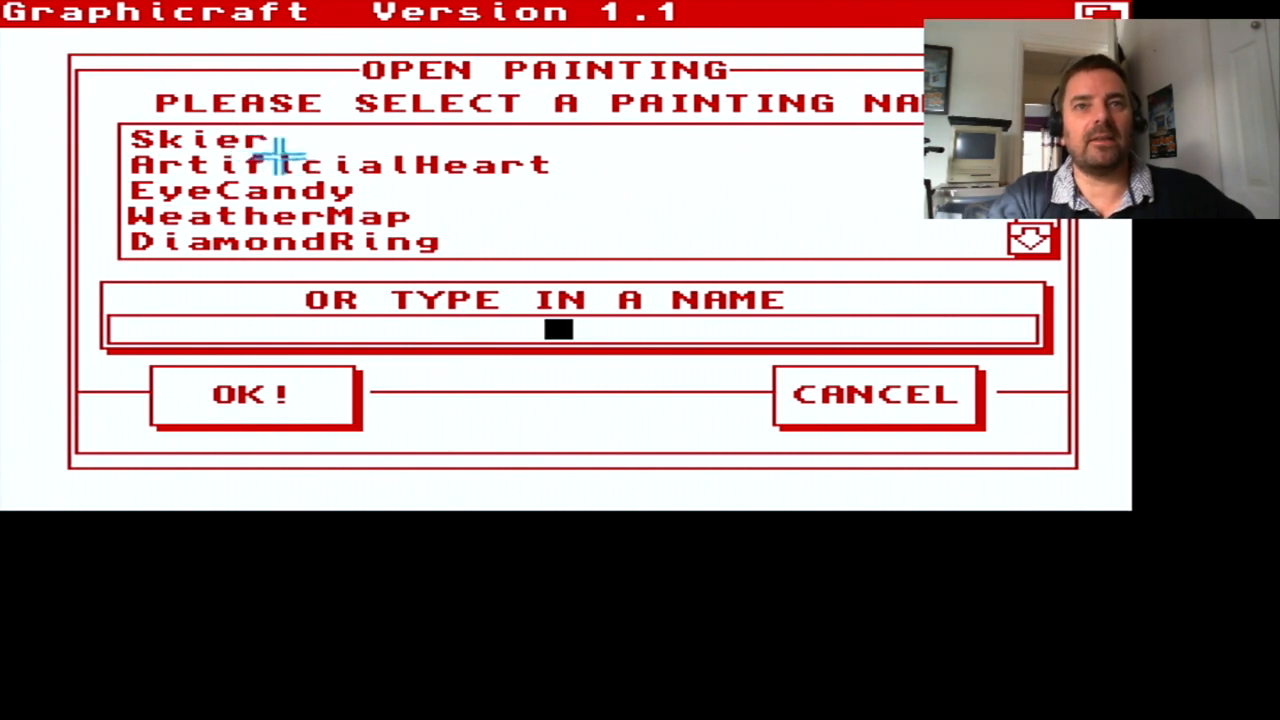
mouse_move(320, 180)
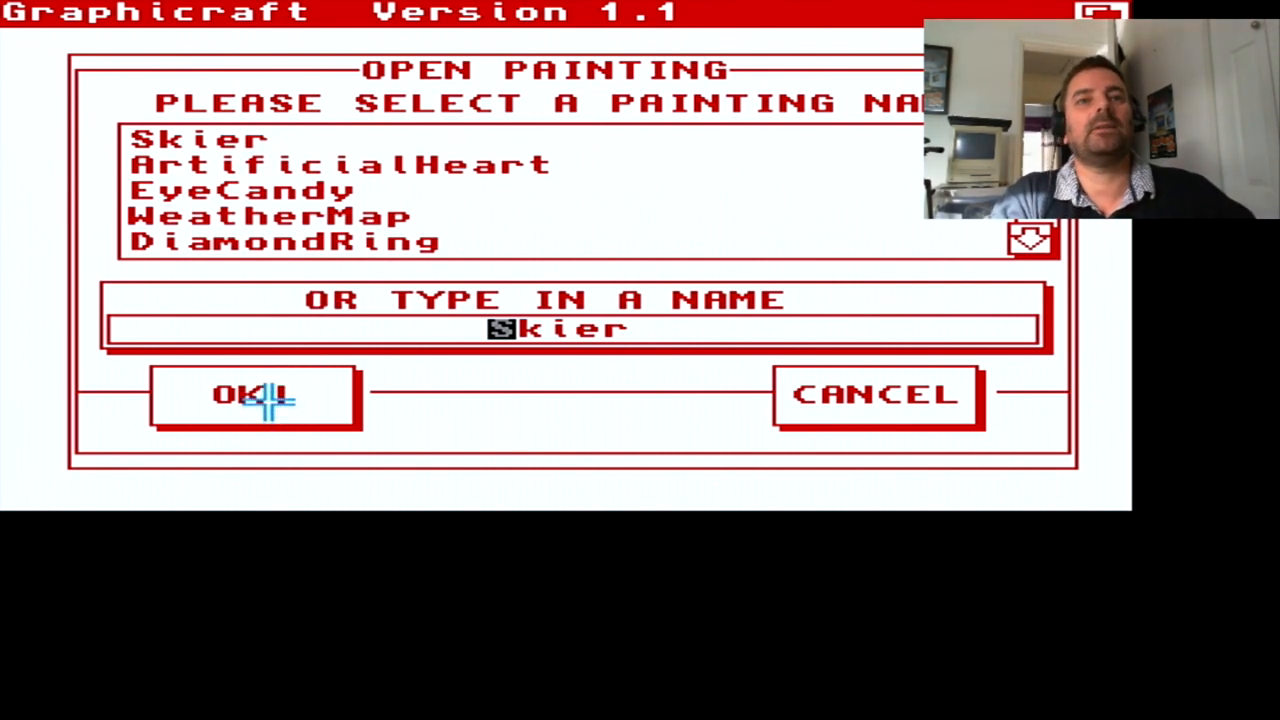
left_click(252, 394)
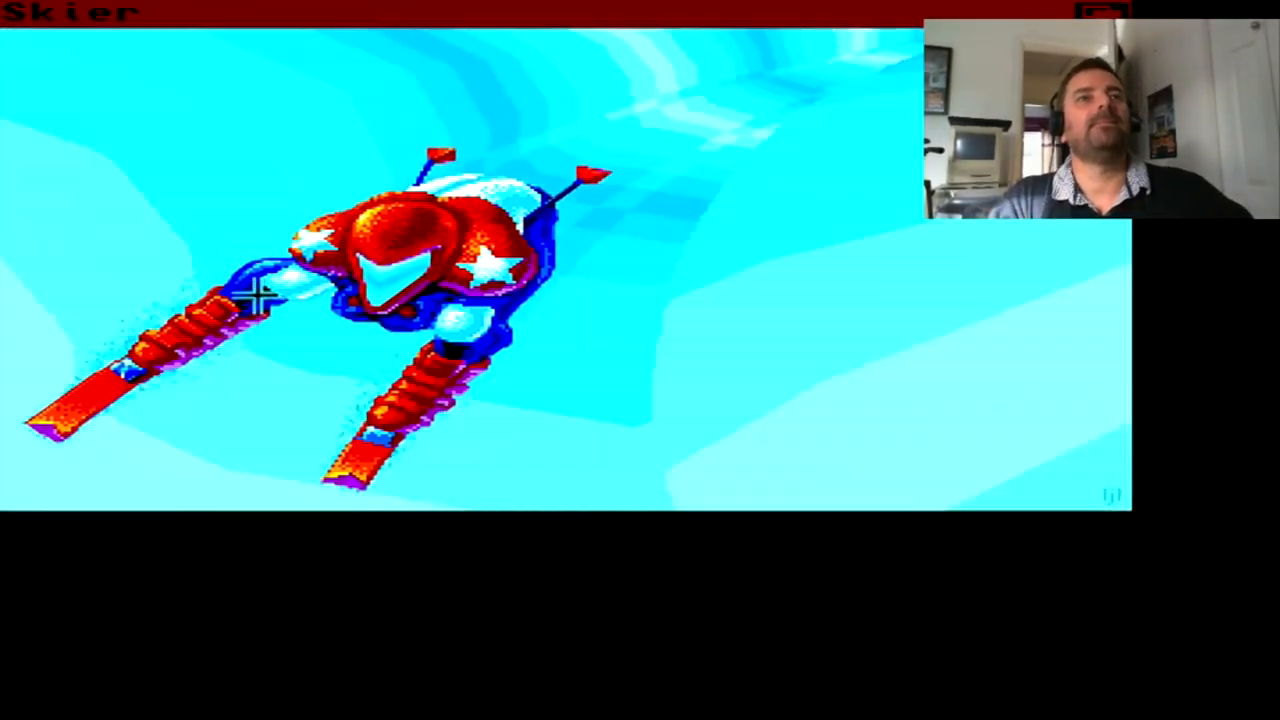
Step: Reopen the painting list over Skier with ArtificialHeart as the chosen name
left_click(75, 12)
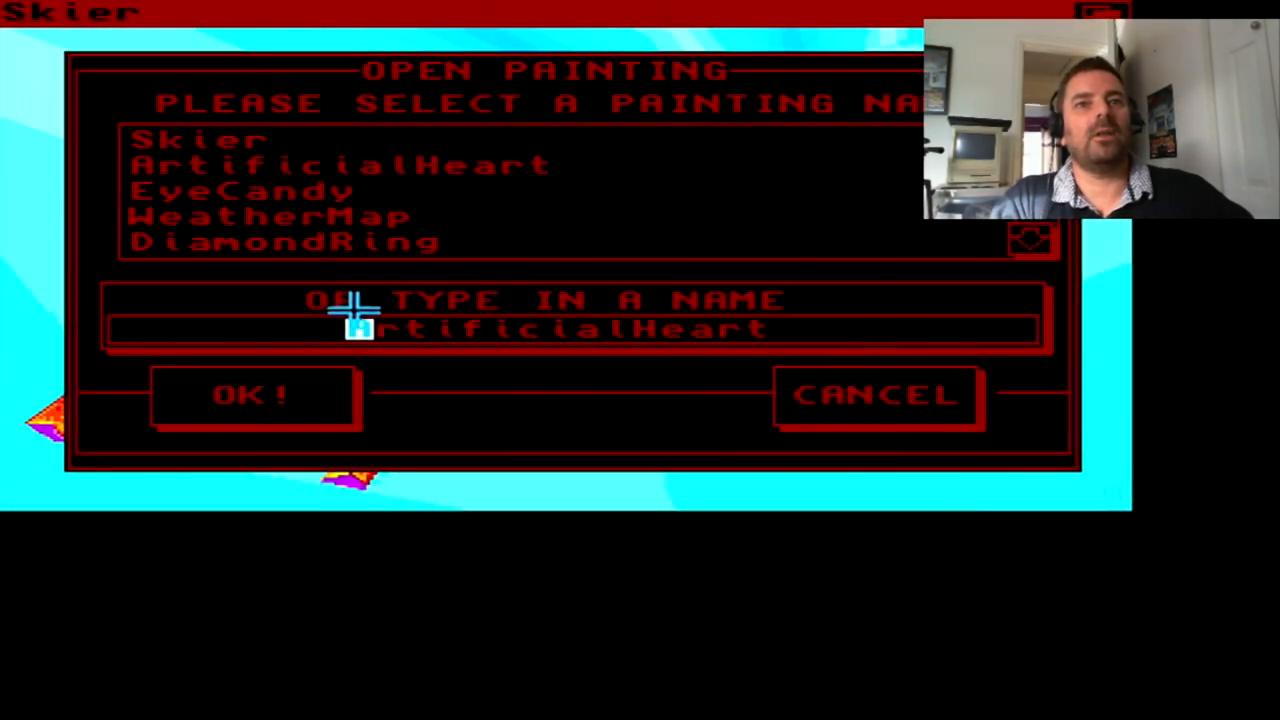
Step: Load ArtificialHeart, then select and load the EyeCandy painting
left_click(252, 394)
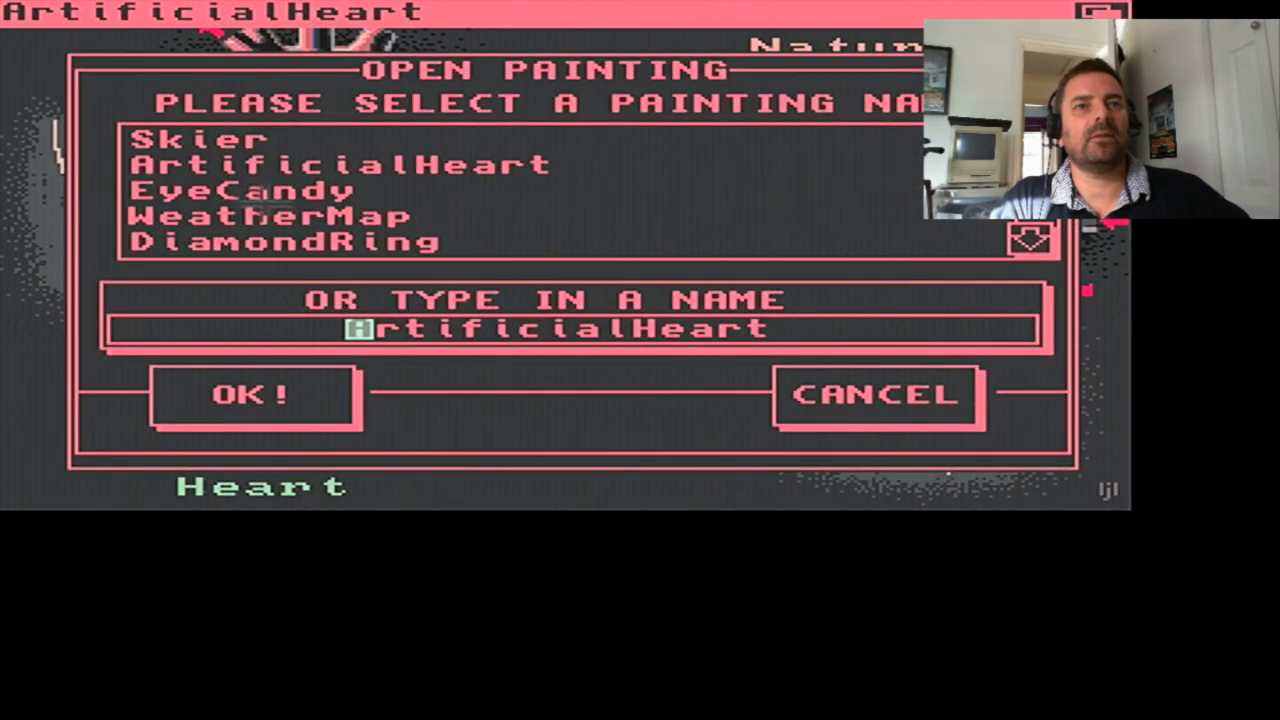
left_click(245, 191)
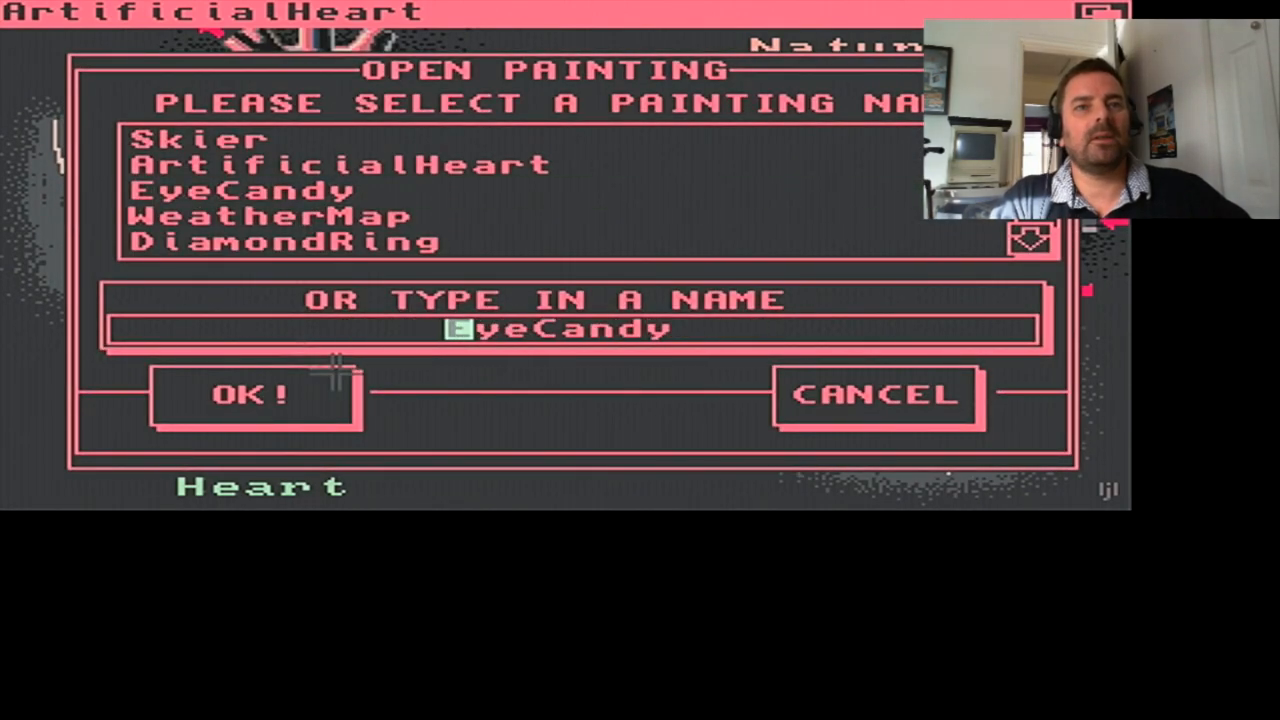
left_click(252, 393)
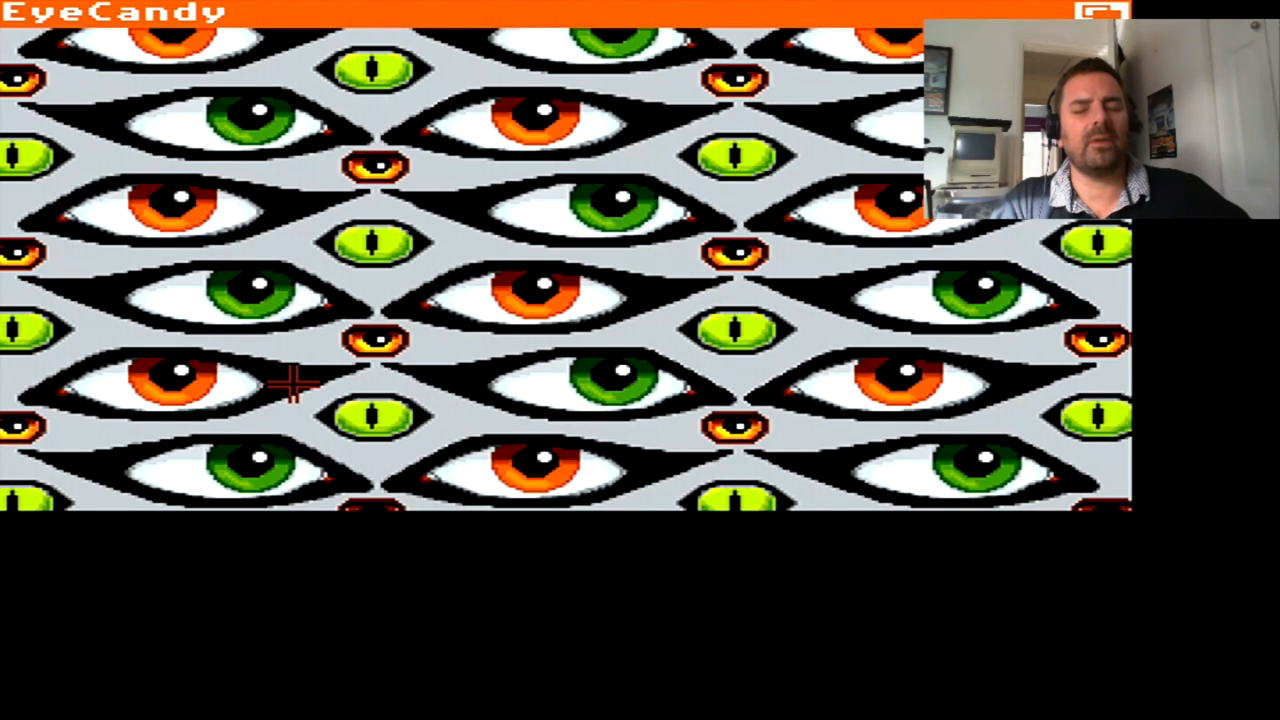
mouse_move(165, 340)
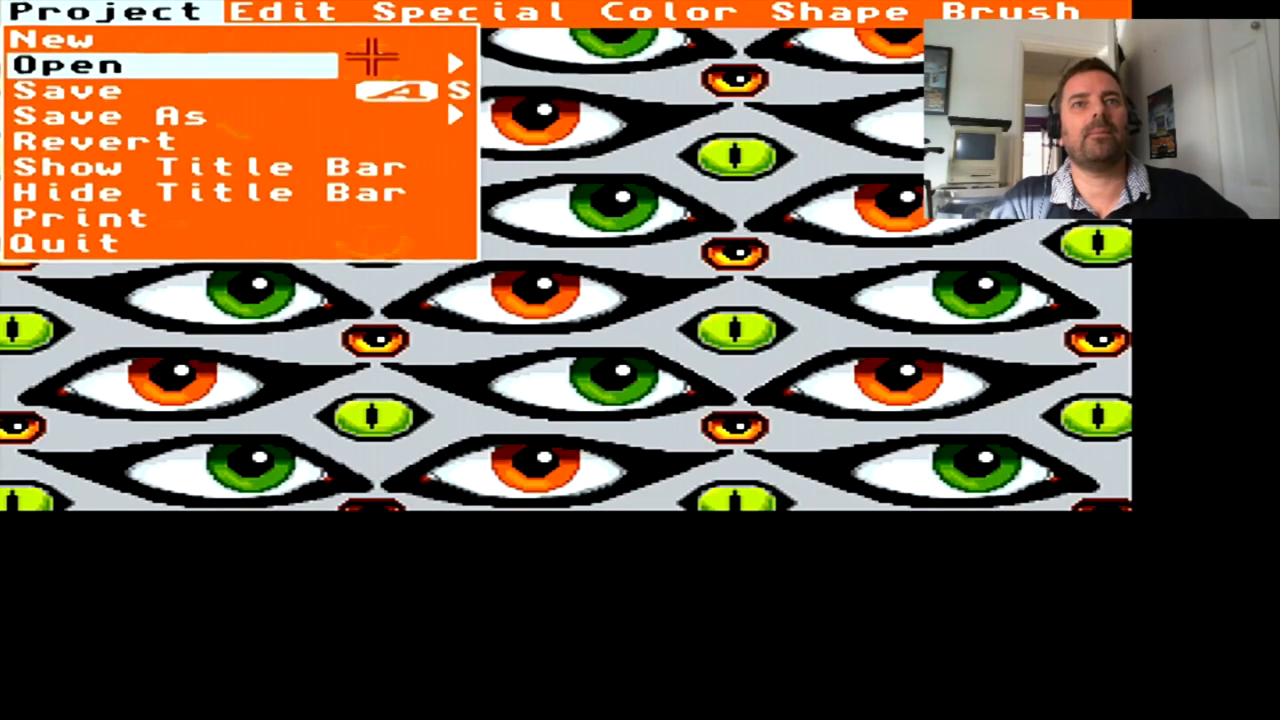
Step: Open WeatherMap, DiamondRing, Champagne and CutnPastePatterns in turn, finishing with MonaLisa
left_click(65, 64)
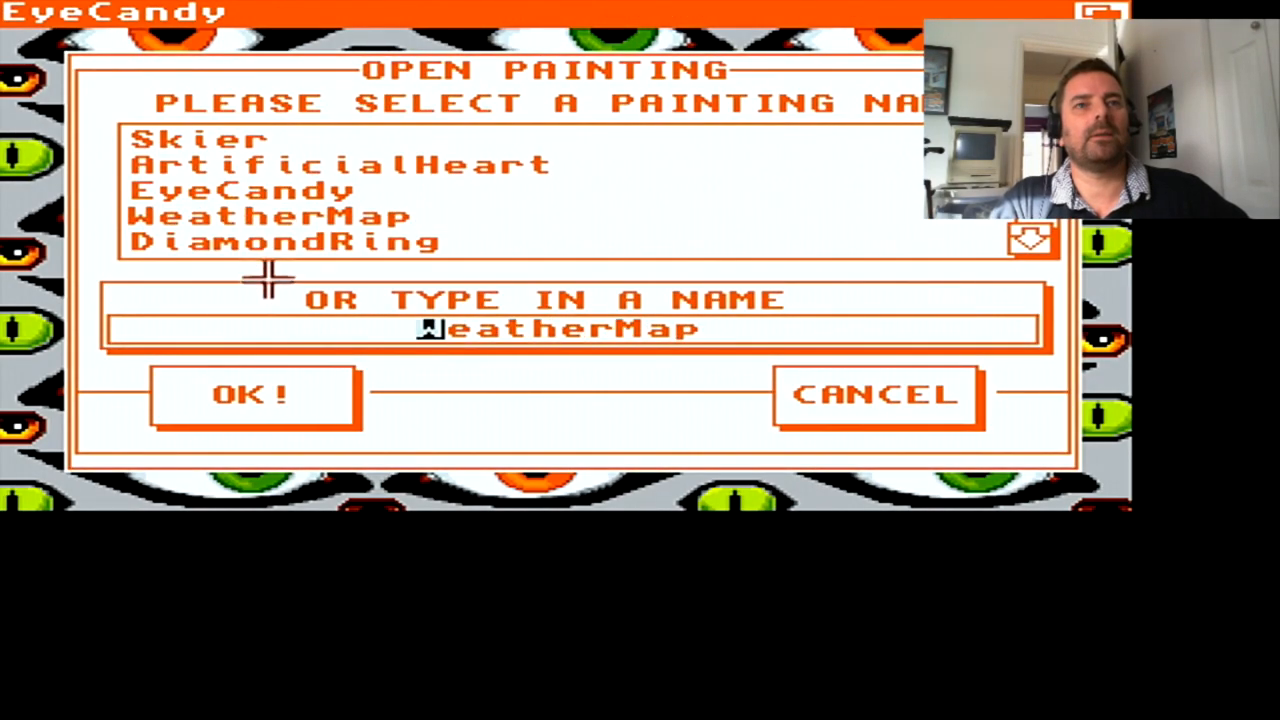
left_click(251, 393)
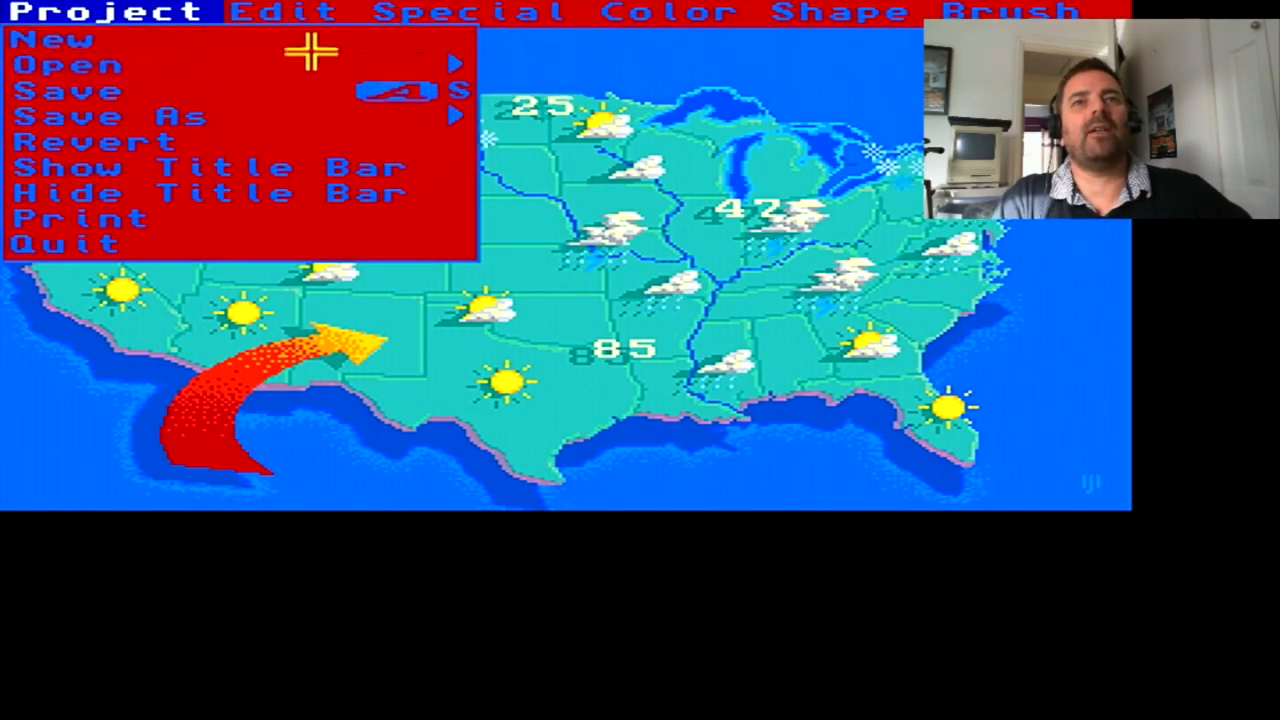
left_click(68, 64)
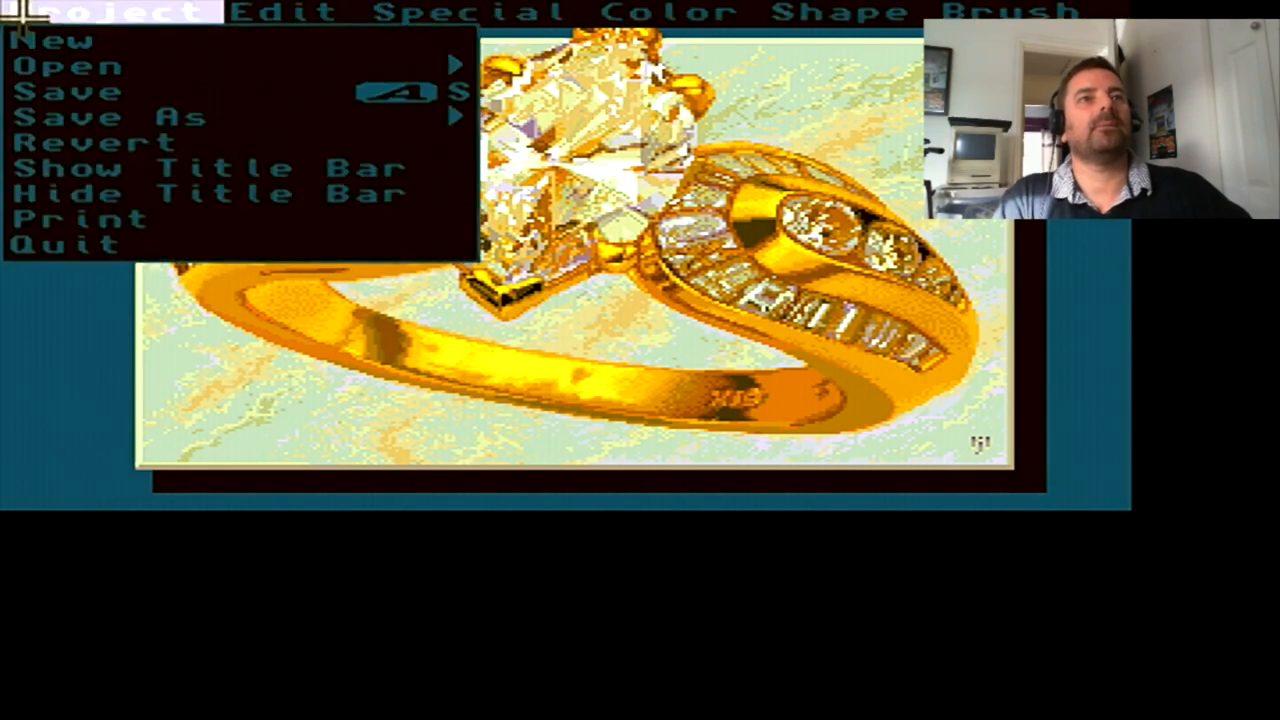
mouse_move(70, 66)
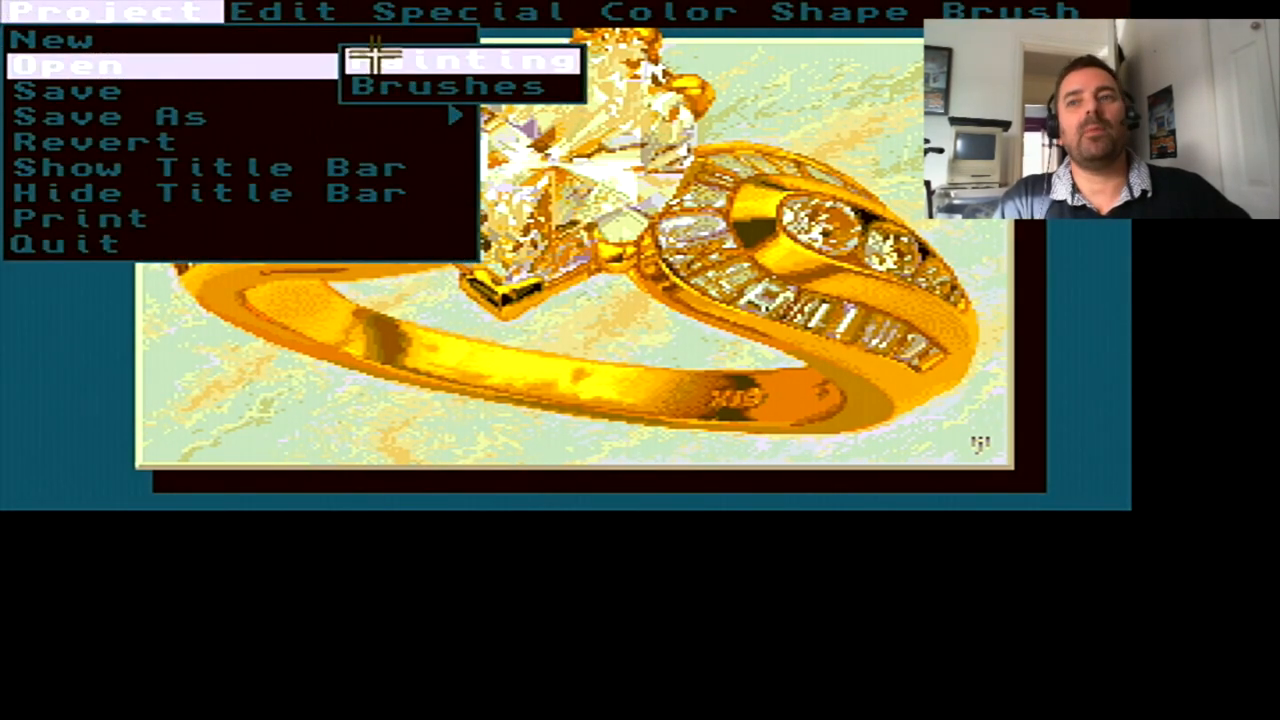
left_click(68, 65)
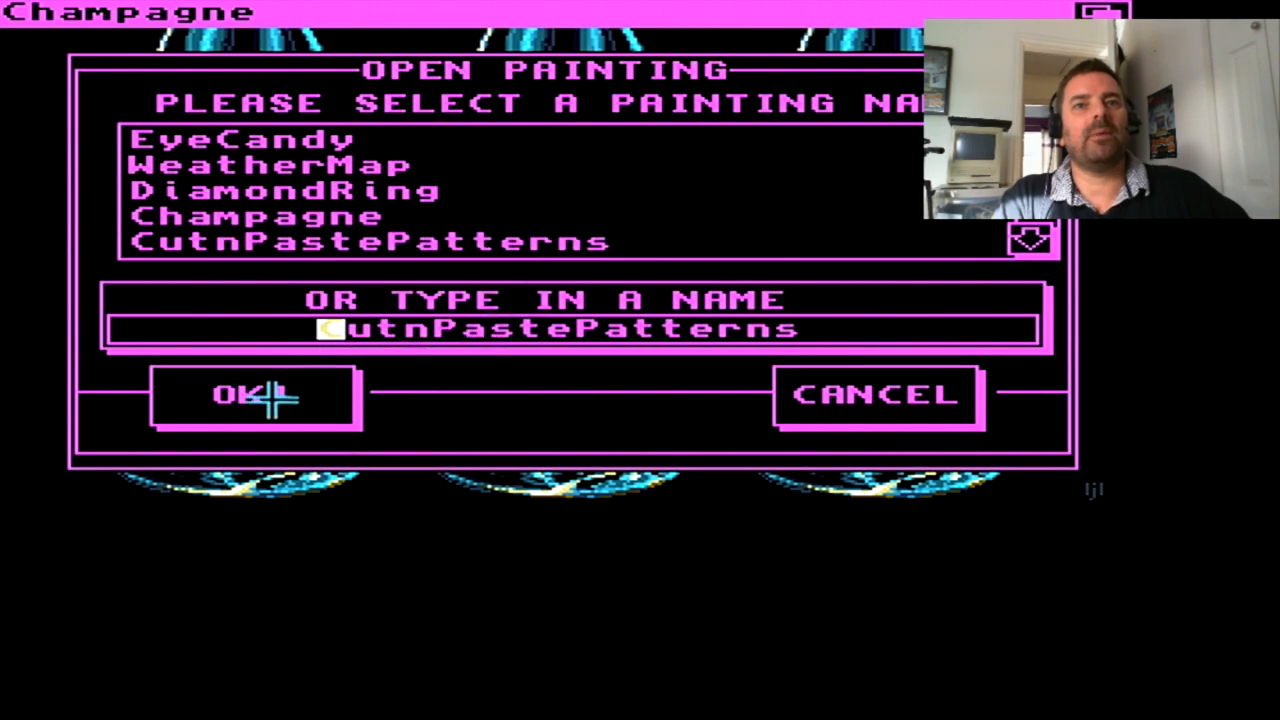
left_click(252, 394)
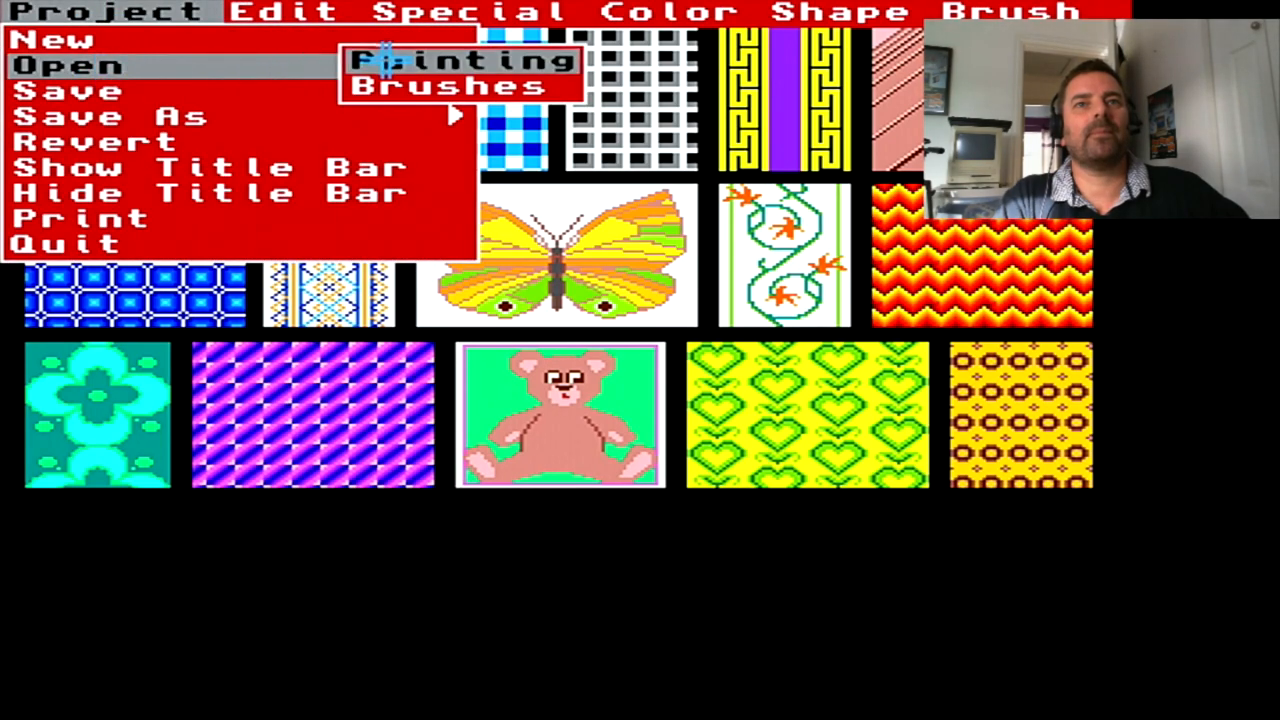
left_click(466, 60)
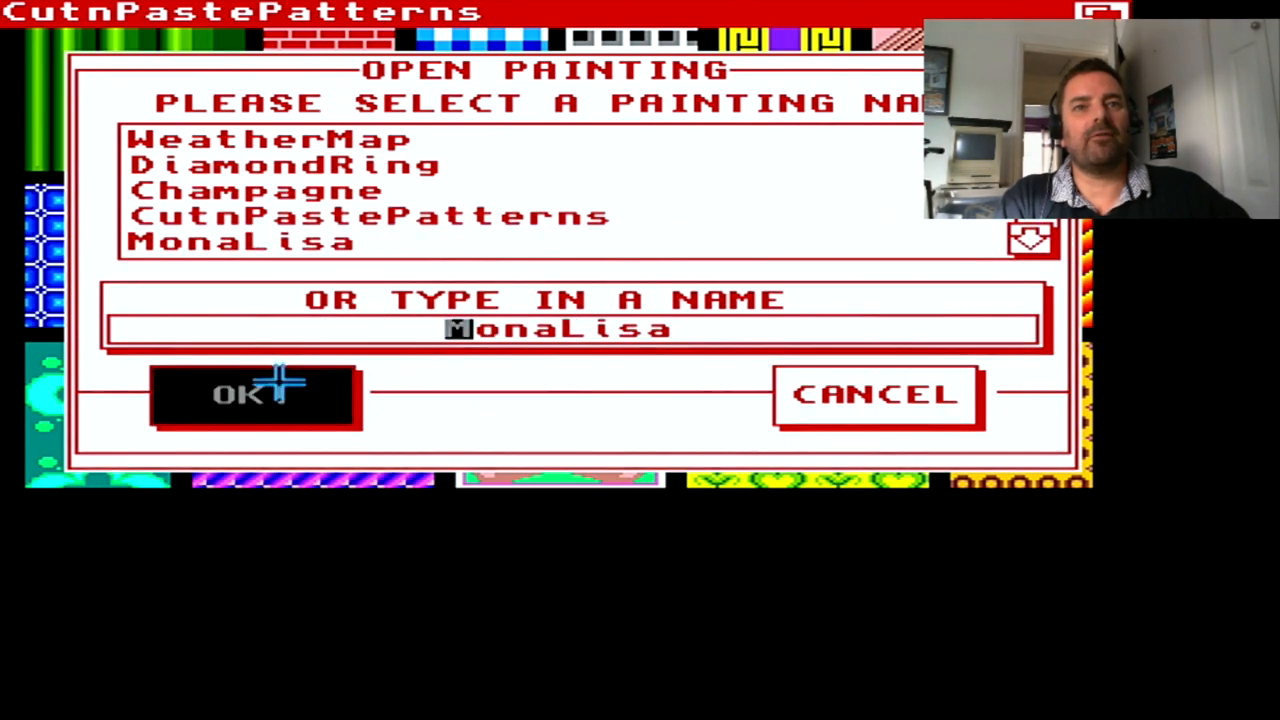
left_click(250, 393)
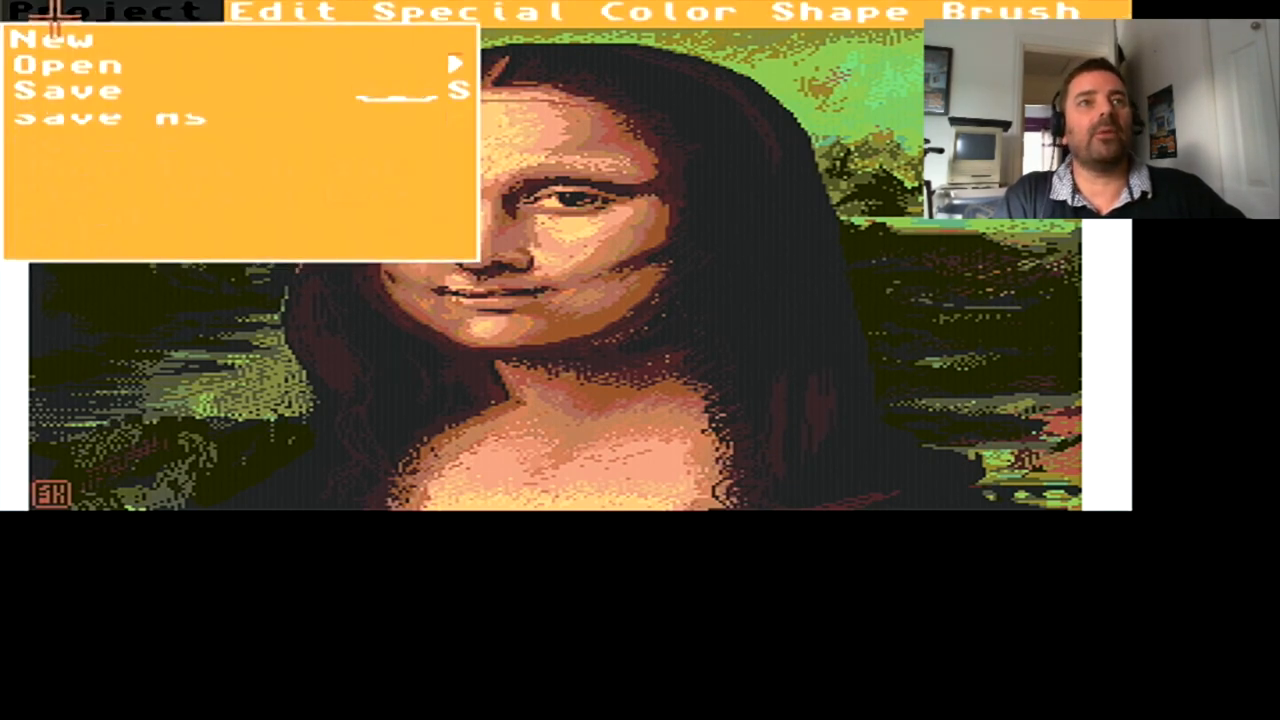
Step: View VermeerGirl and KidAmiga, then load the JumboDog hot dog painting
left_click(67, 64)
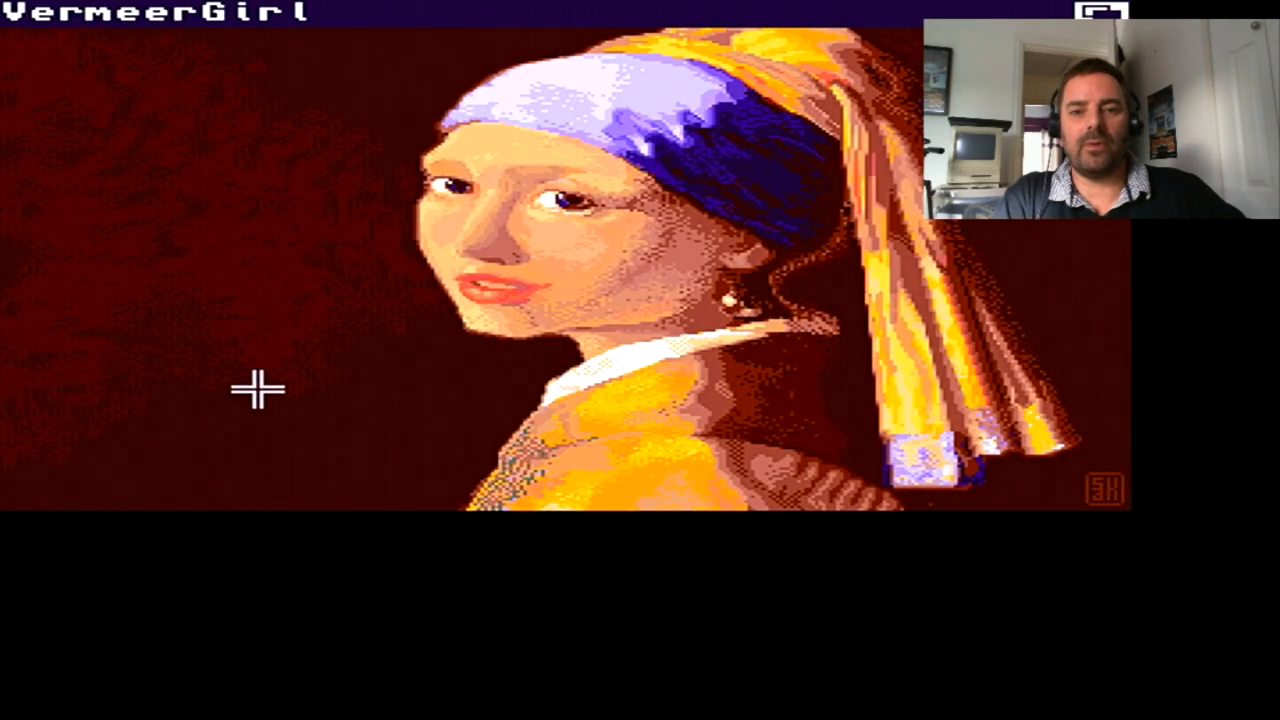
mouse_move(143, 258)
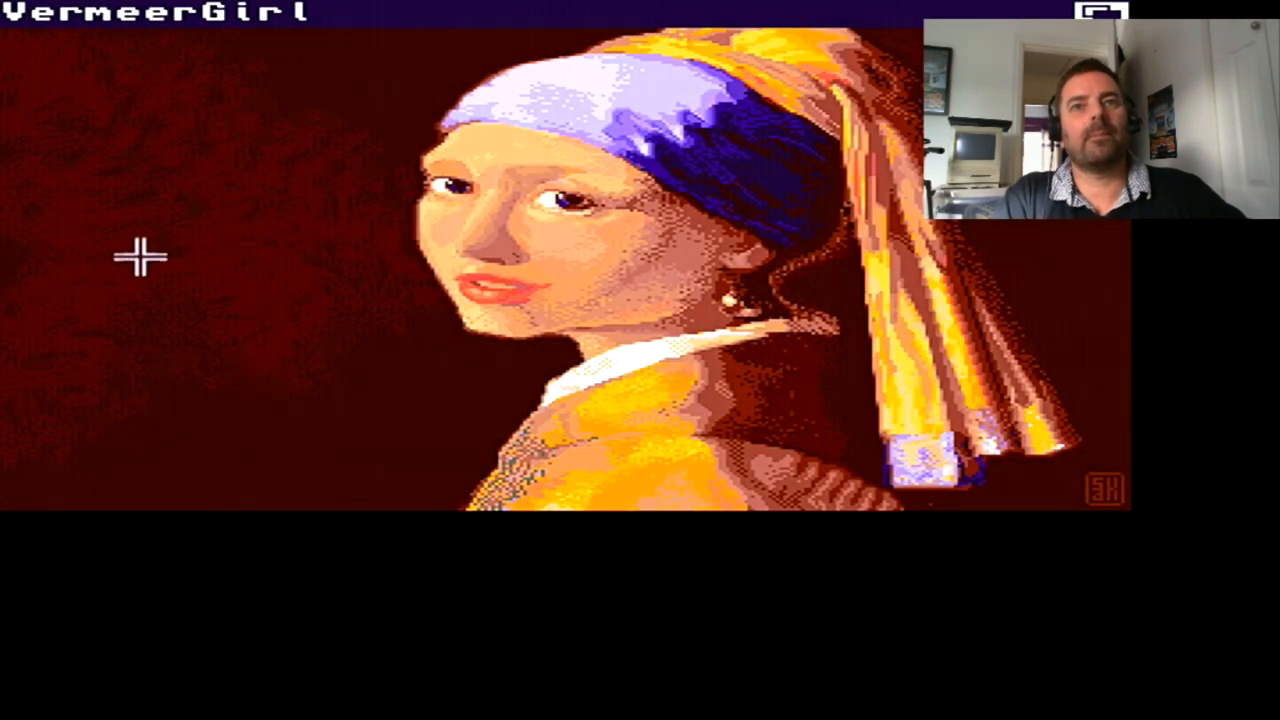
mouse_move(117, 240)
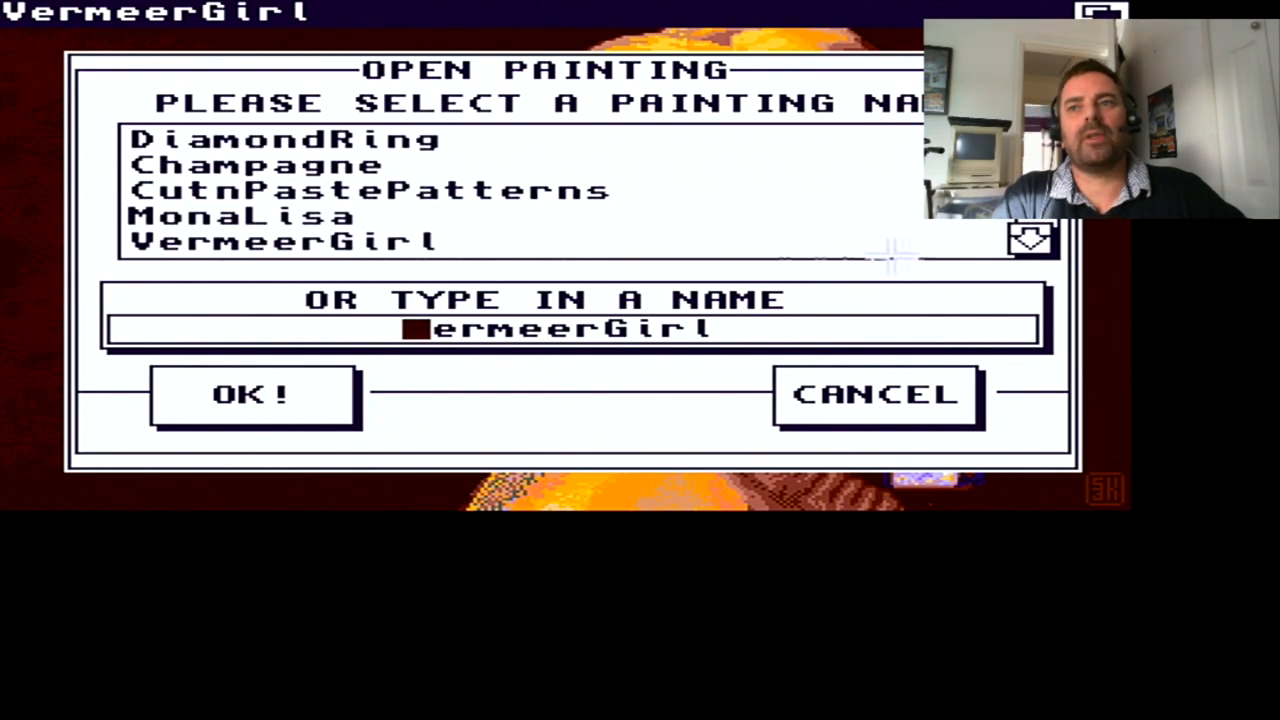
left_click(1030, 238)
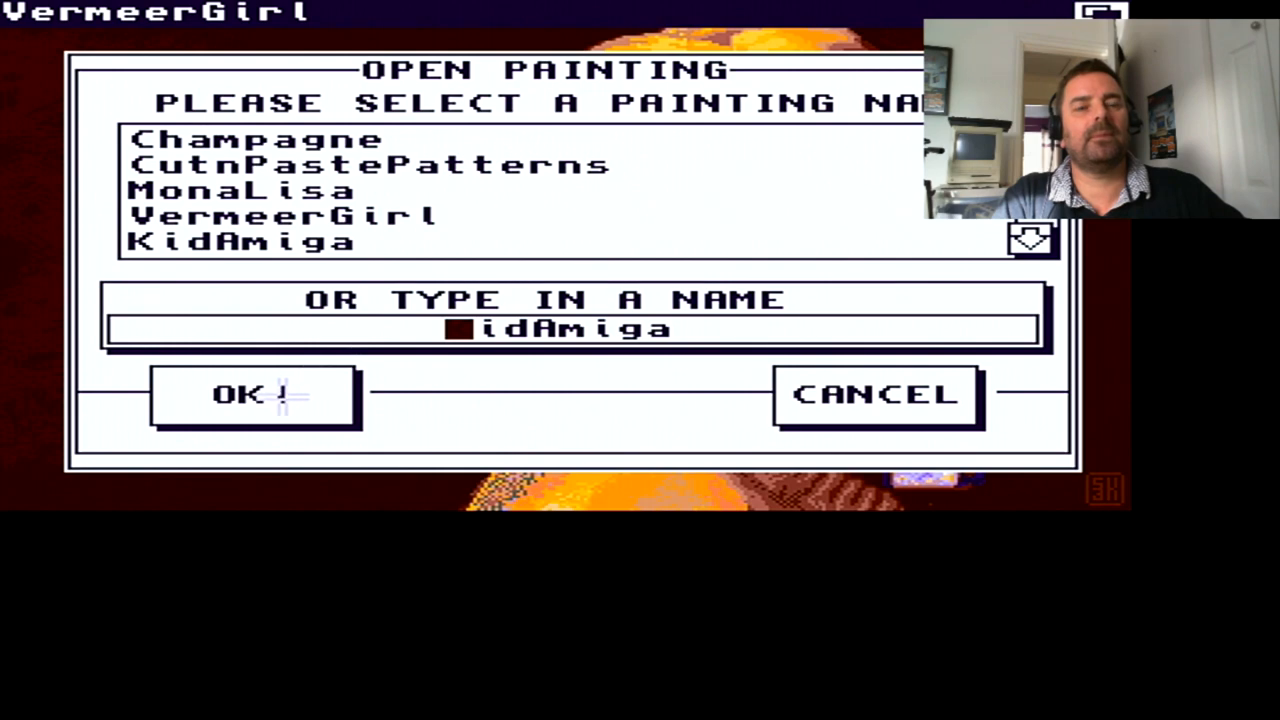
left_click(250, 393)
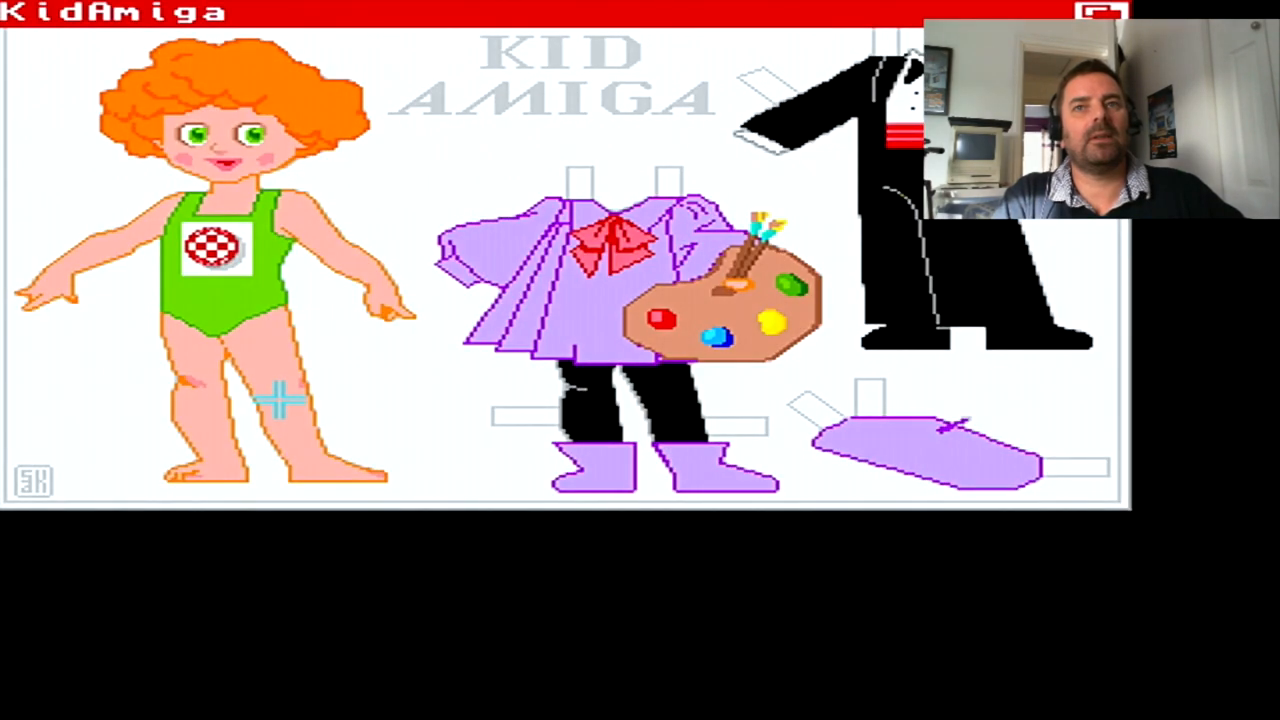
mouse_move(40, 30)
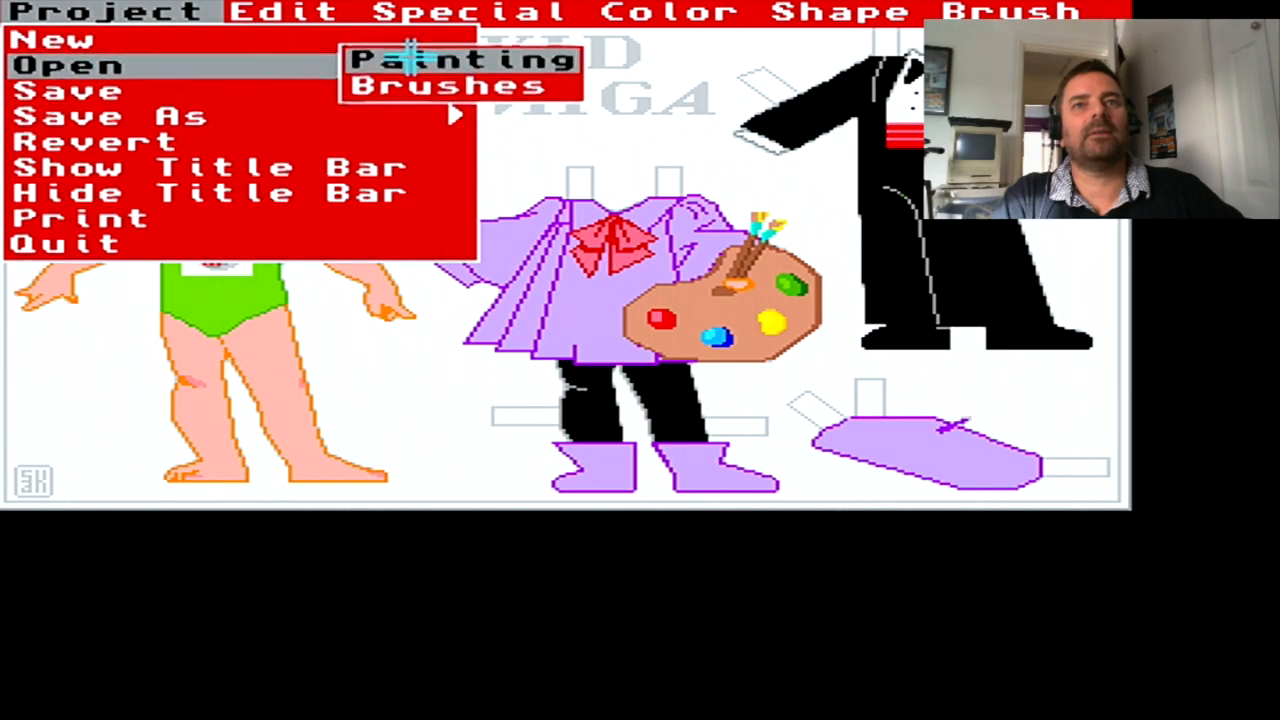
left_click(463, 59)
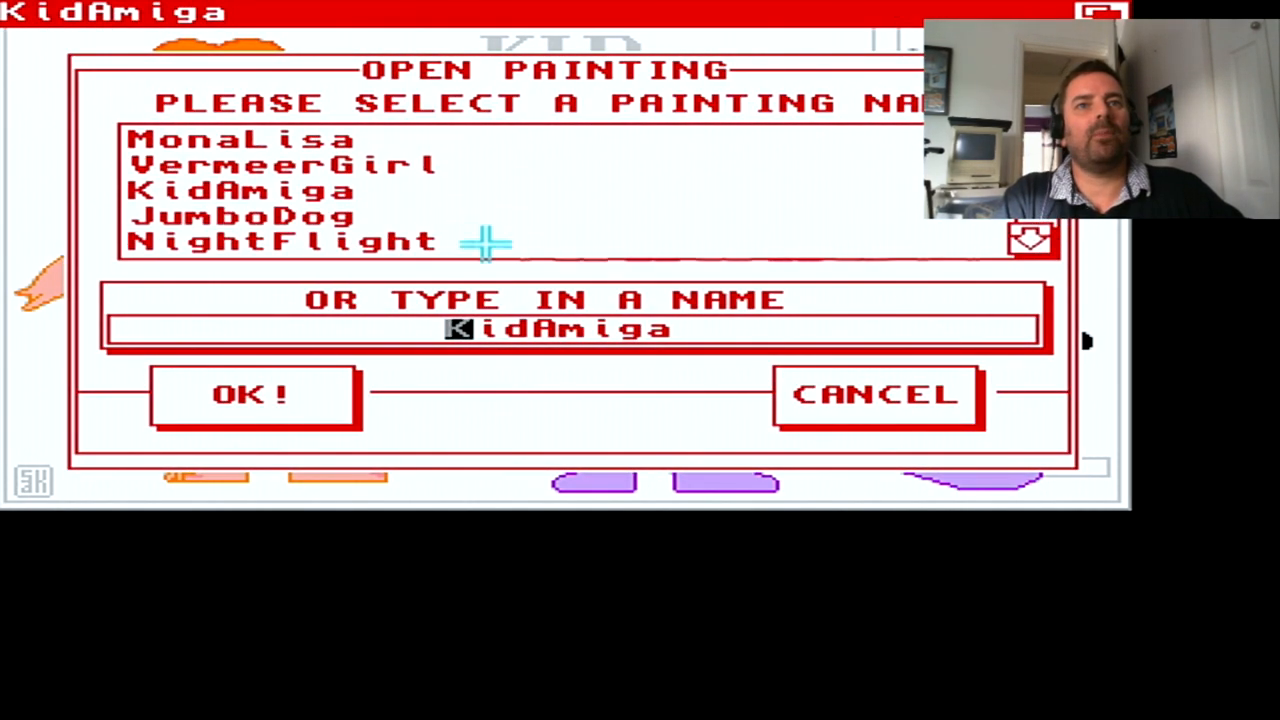
left_click(243, 217)
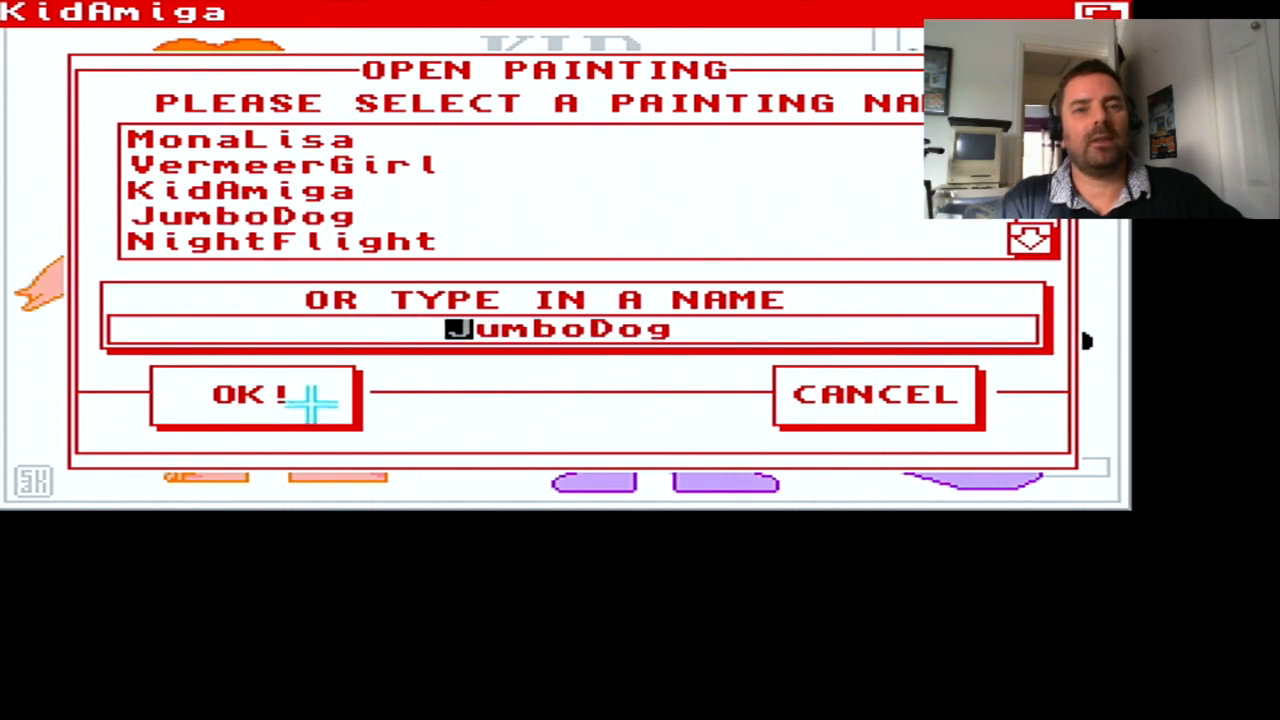
left_click(254, 394)
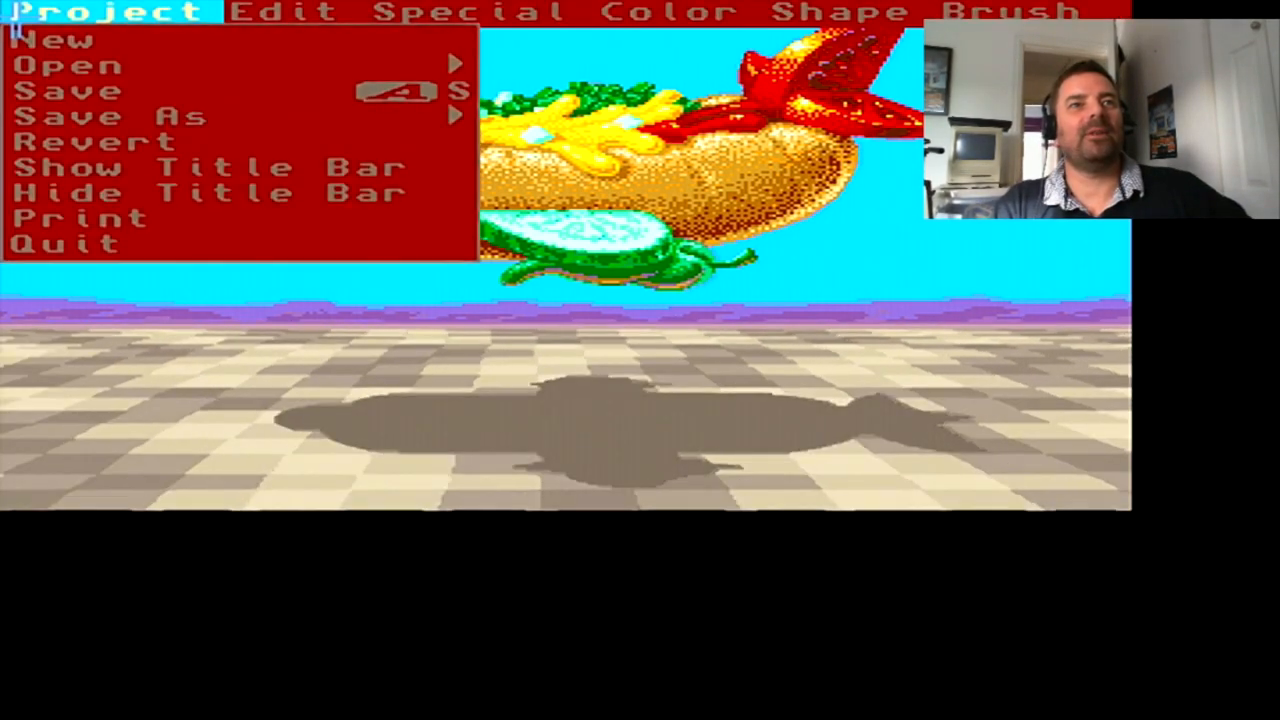
mouse_move(70, 65)
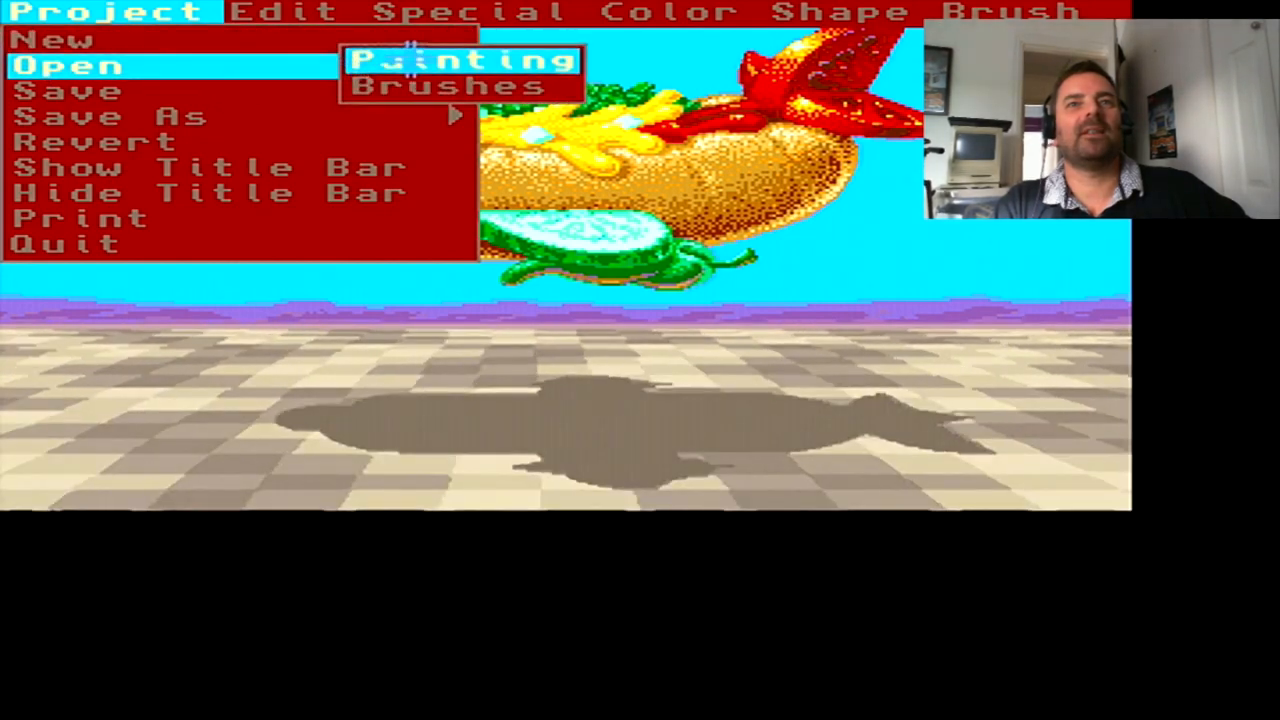
Step: Load NightFlight, then select Credits and back out without opening it
left_click(467, 58)
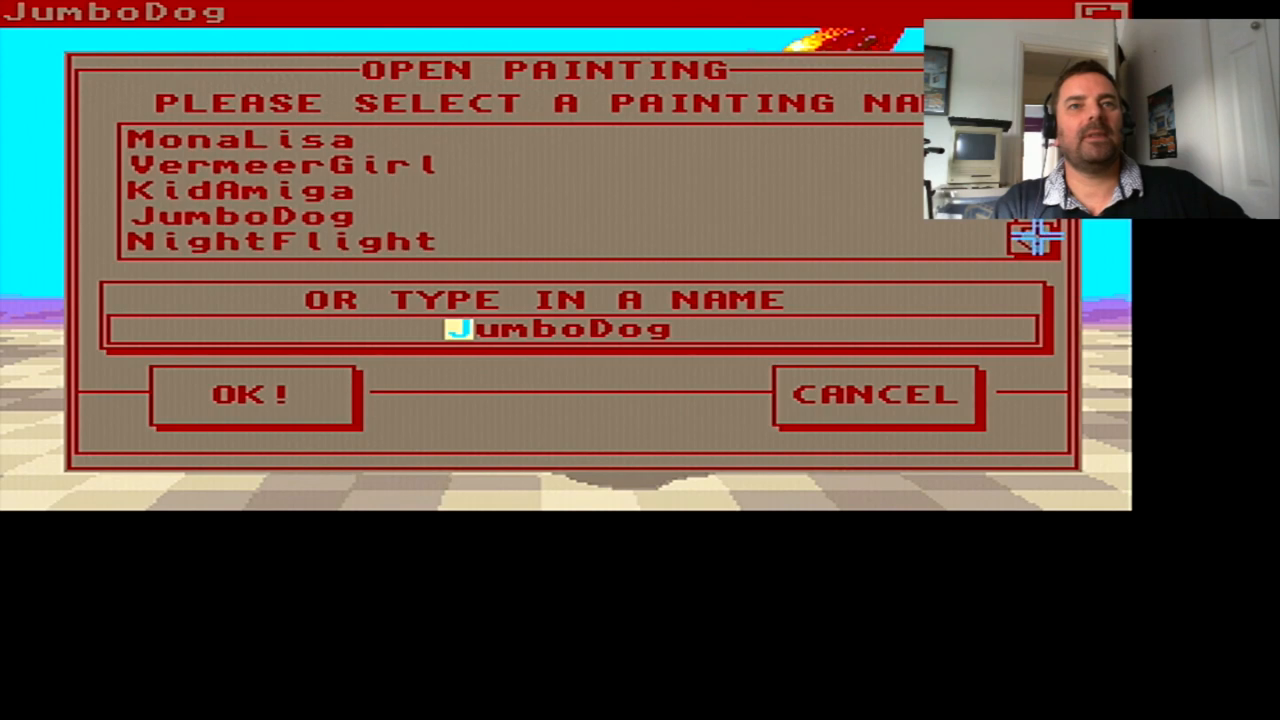
left_click(280, 240)
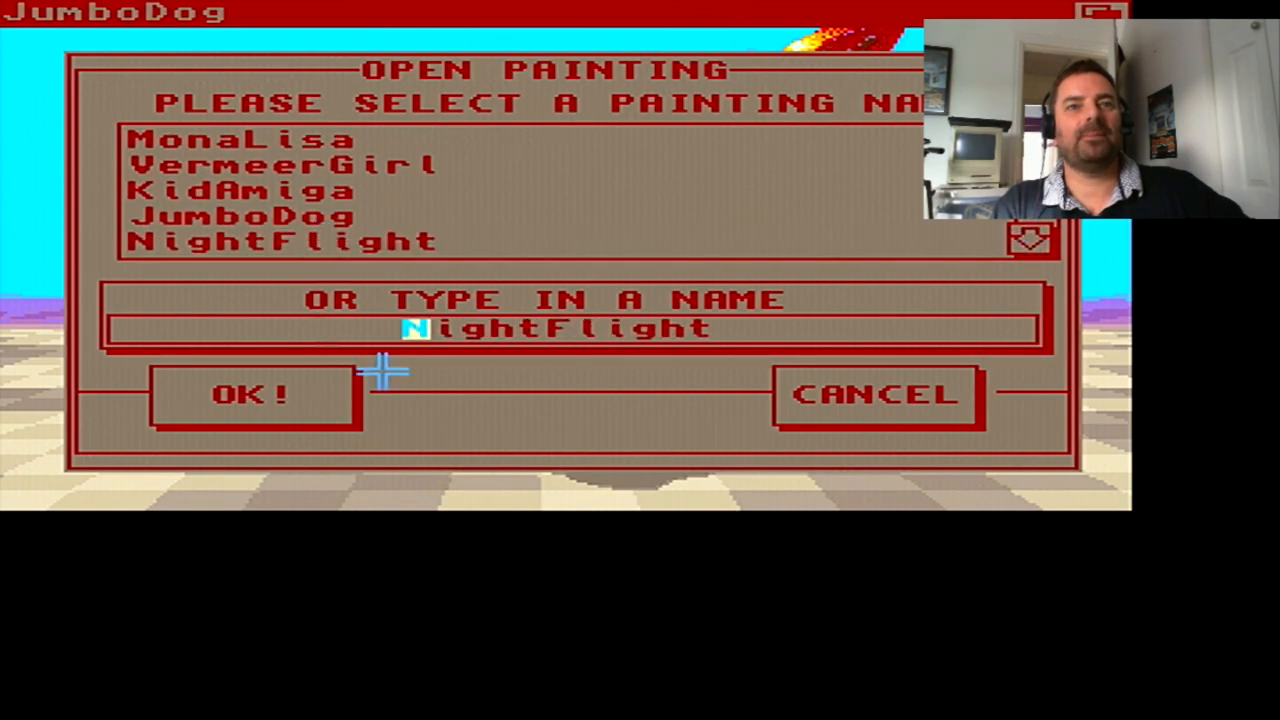
left_click(251, 393)
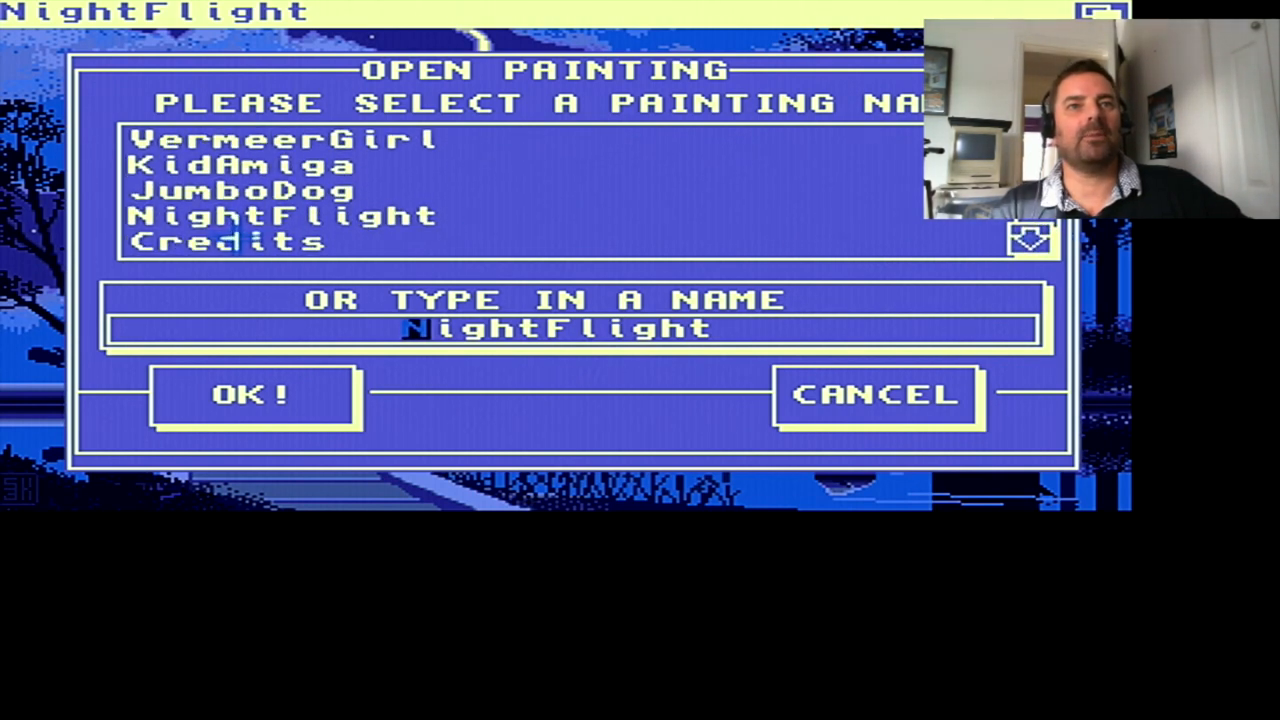
left_click(228, 242)
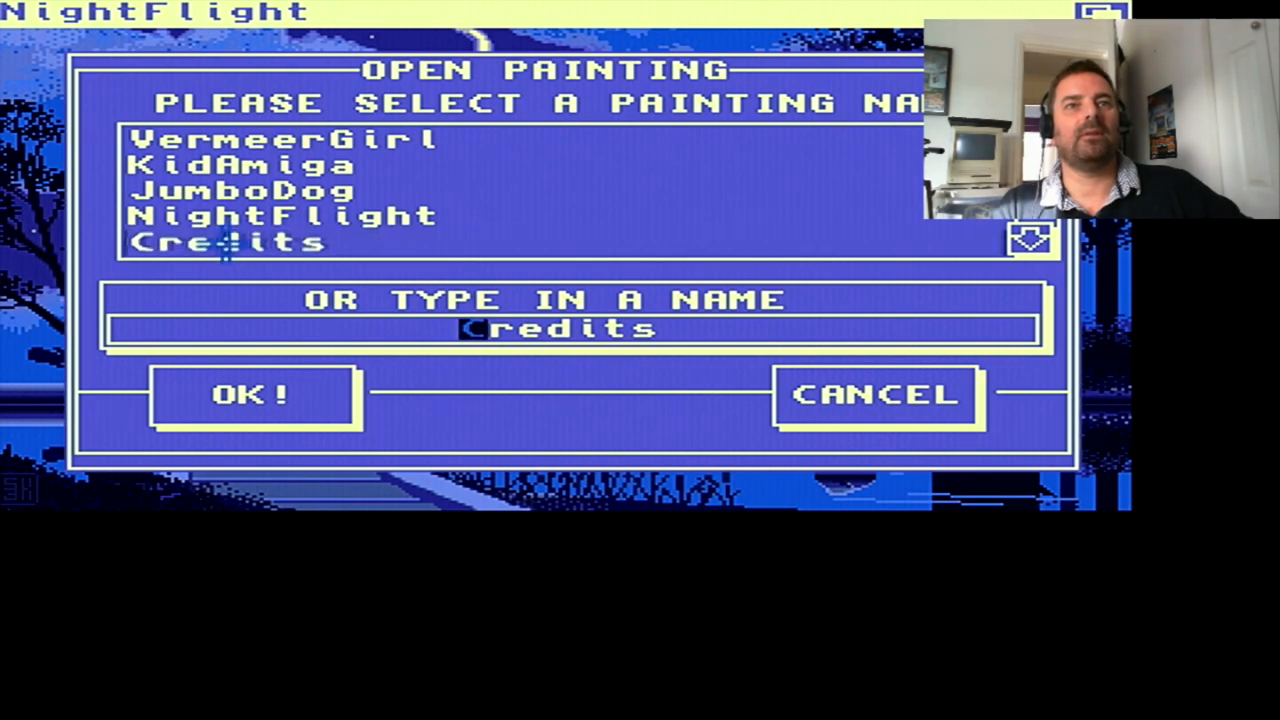
left_click(252, 393)
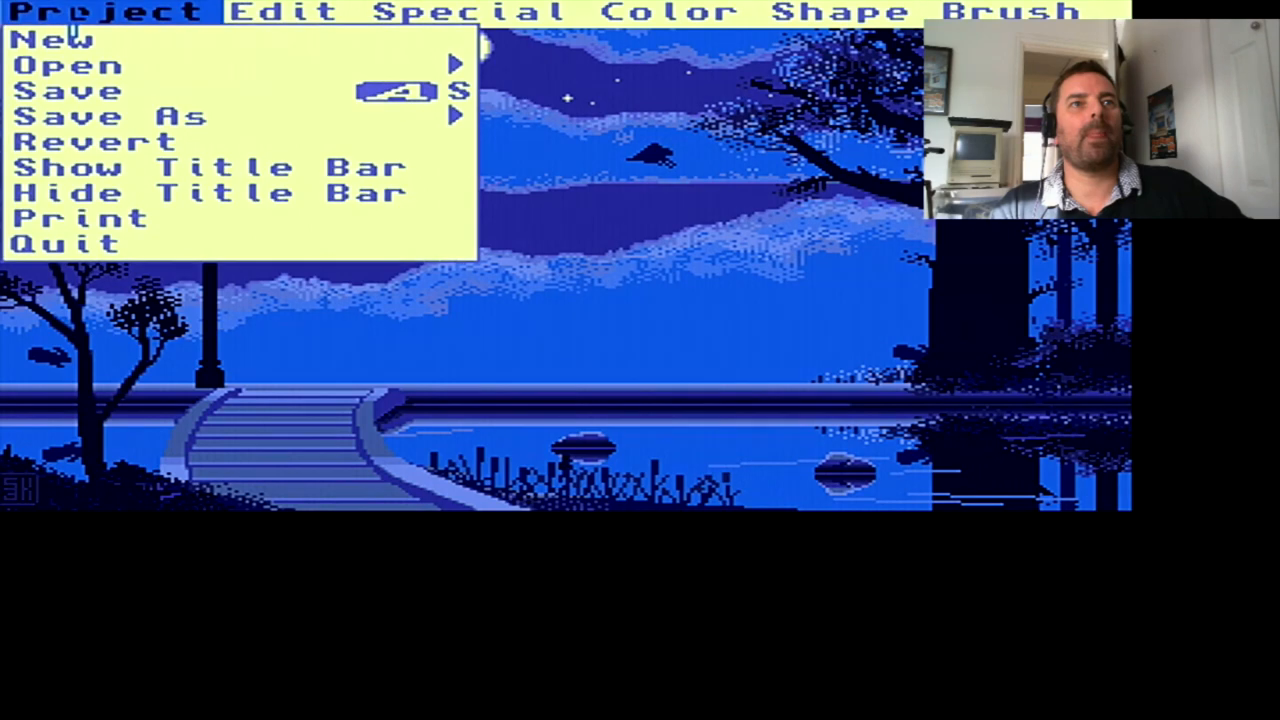
mouse_move(70, 65)
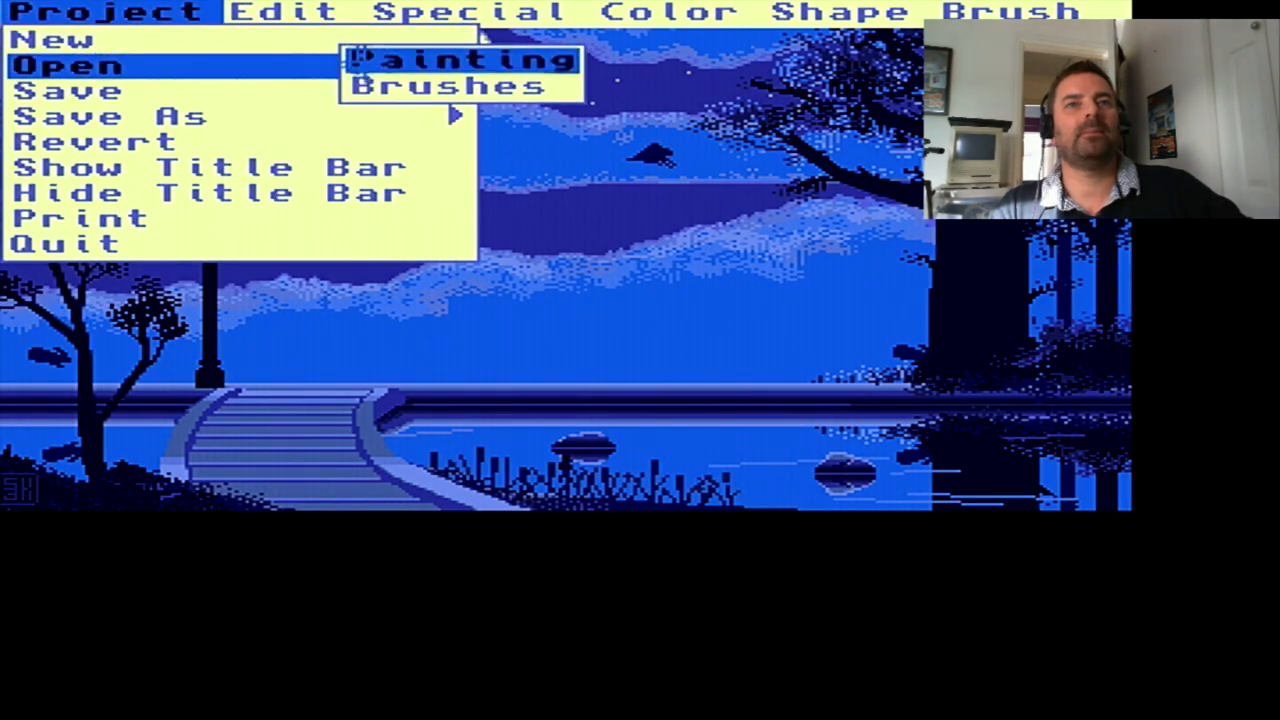
Step: Load the Pointers brush set and look through the Special and Shape menus
left_click(440, 85)
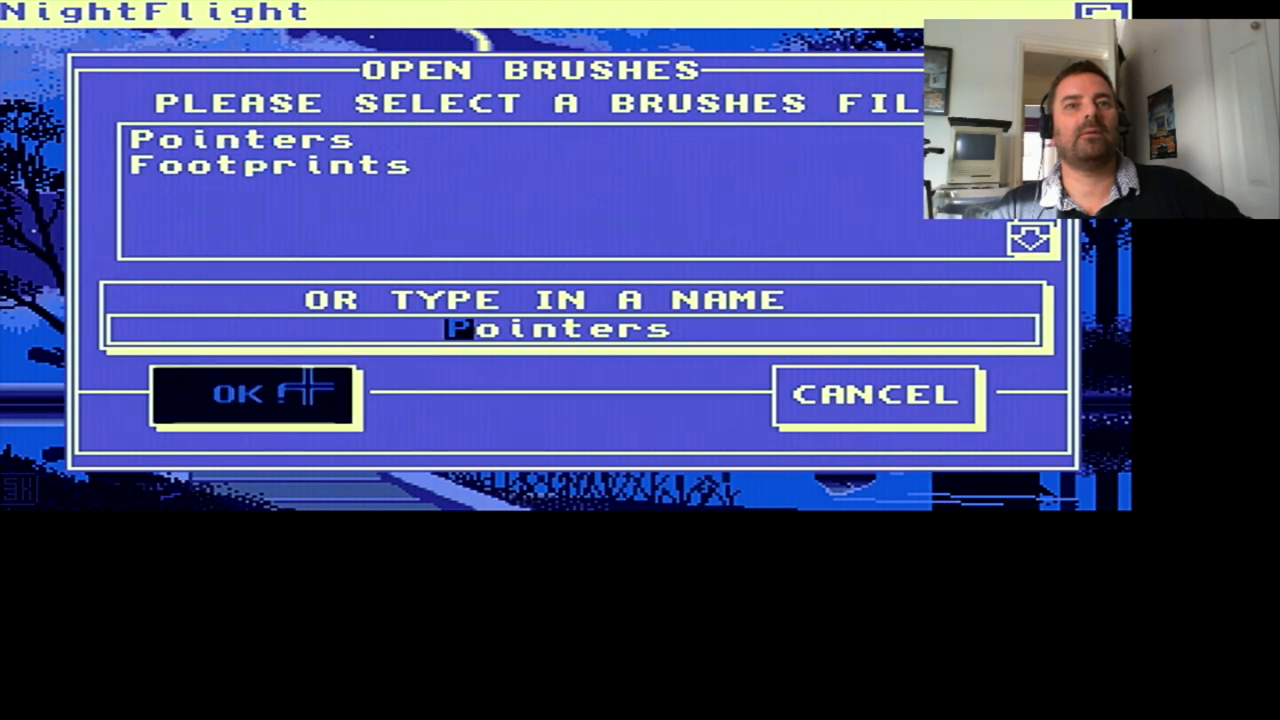
left_click(253, 393)
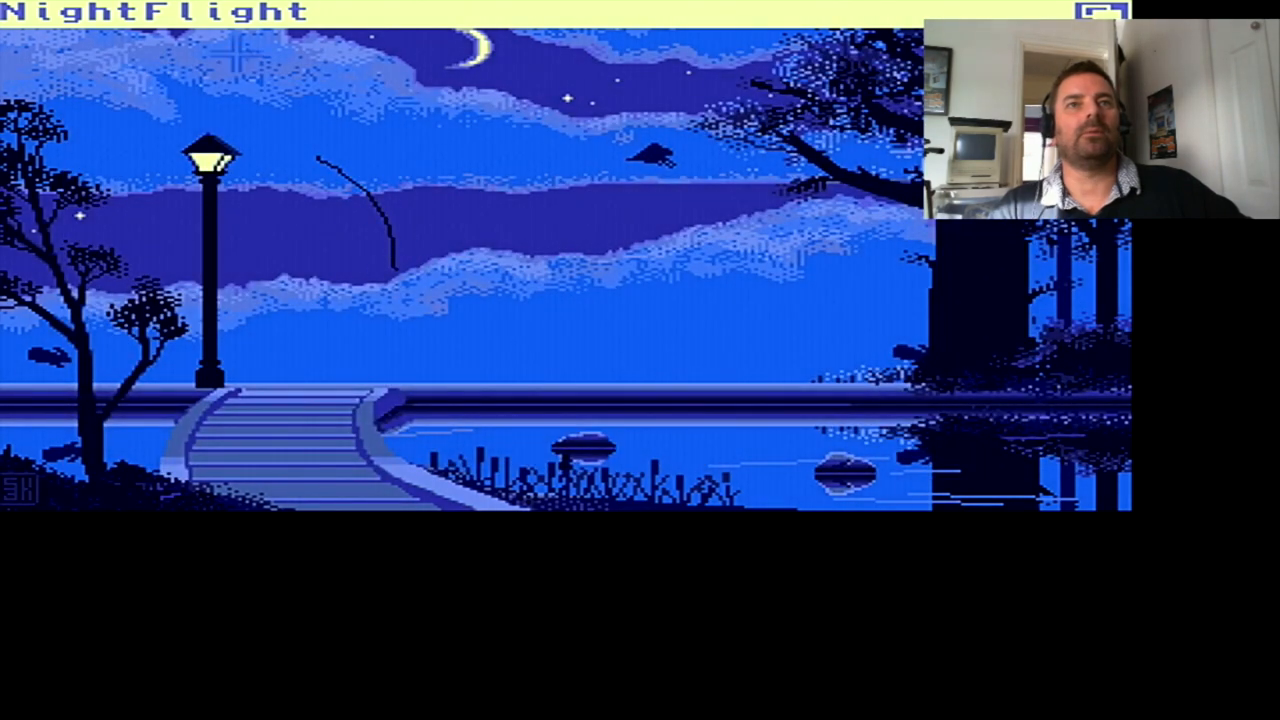
left_click(475, 11)
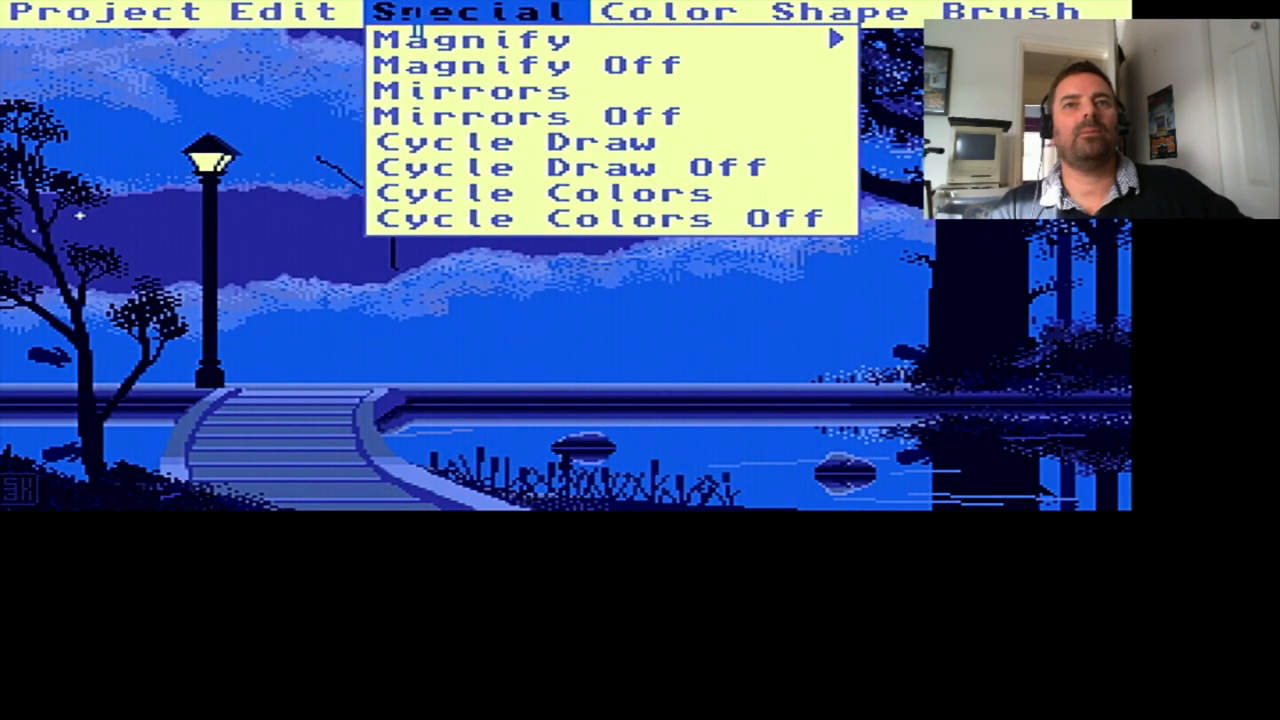
left_click(840, 12)
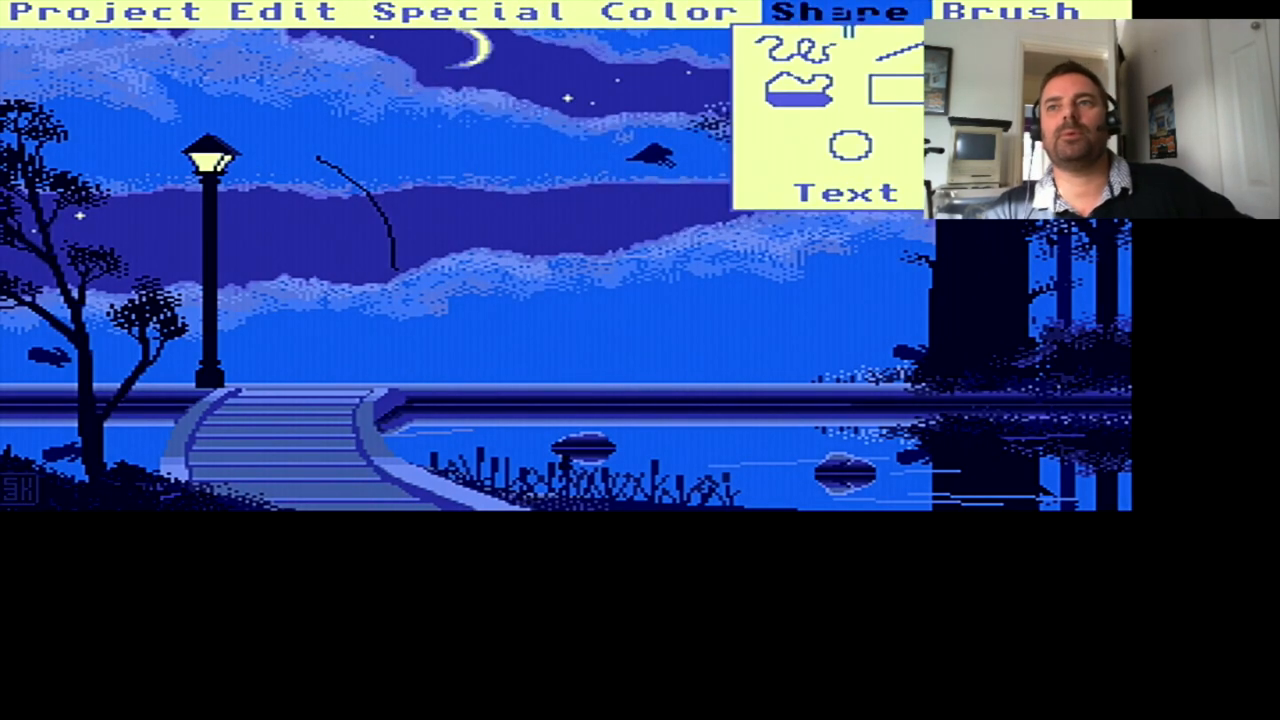
Step: Write 1986 in the night sky and load the Footprints brush set
left_click(1010, 11)
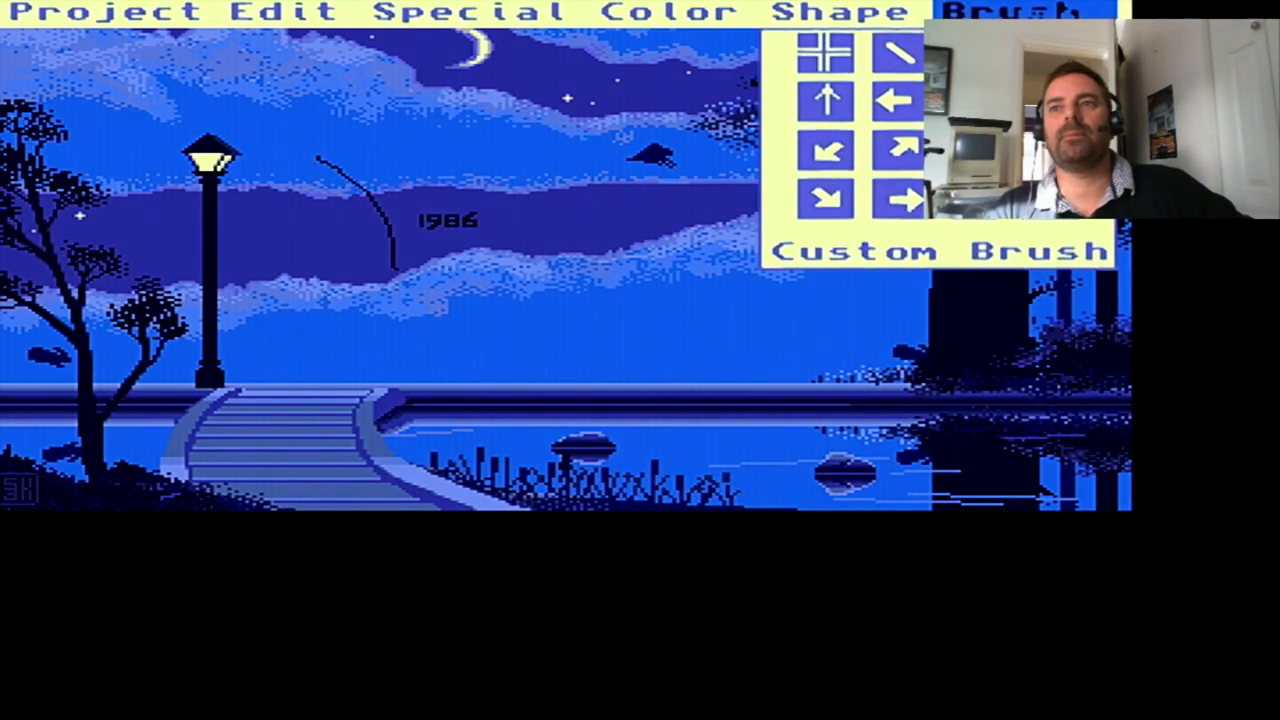
left_click(100, 12)
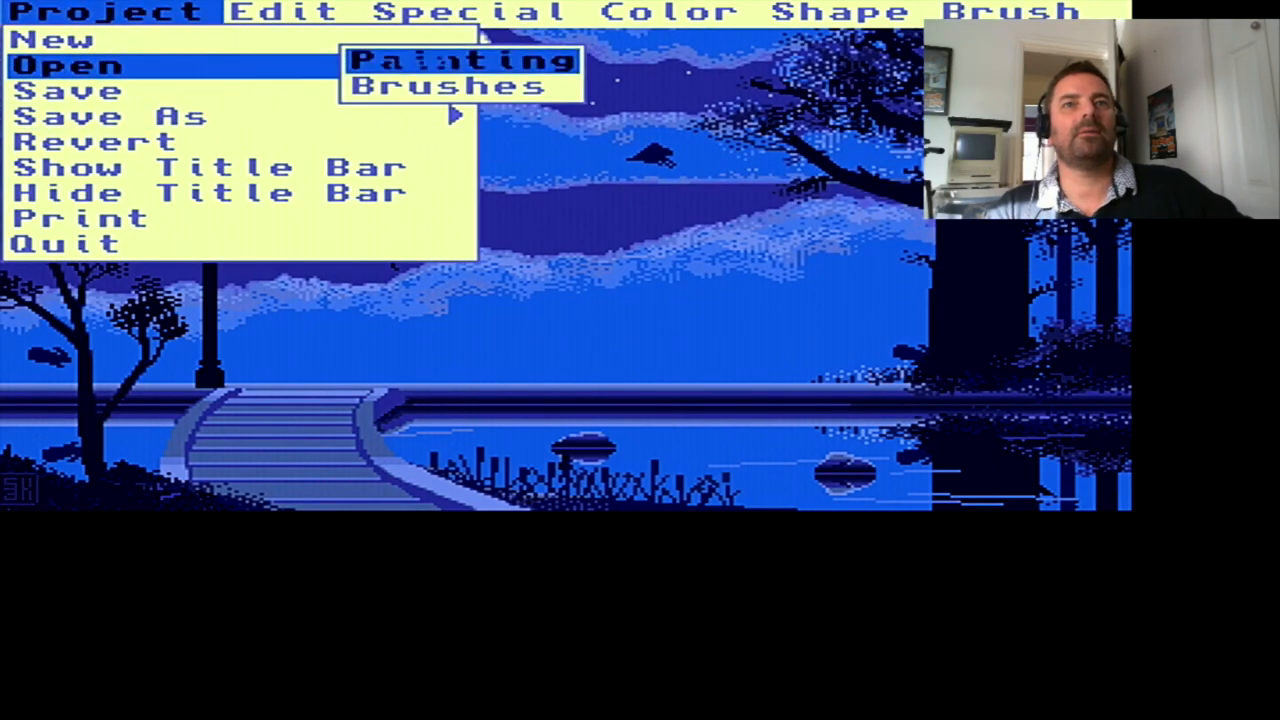
left_click(447, 85)
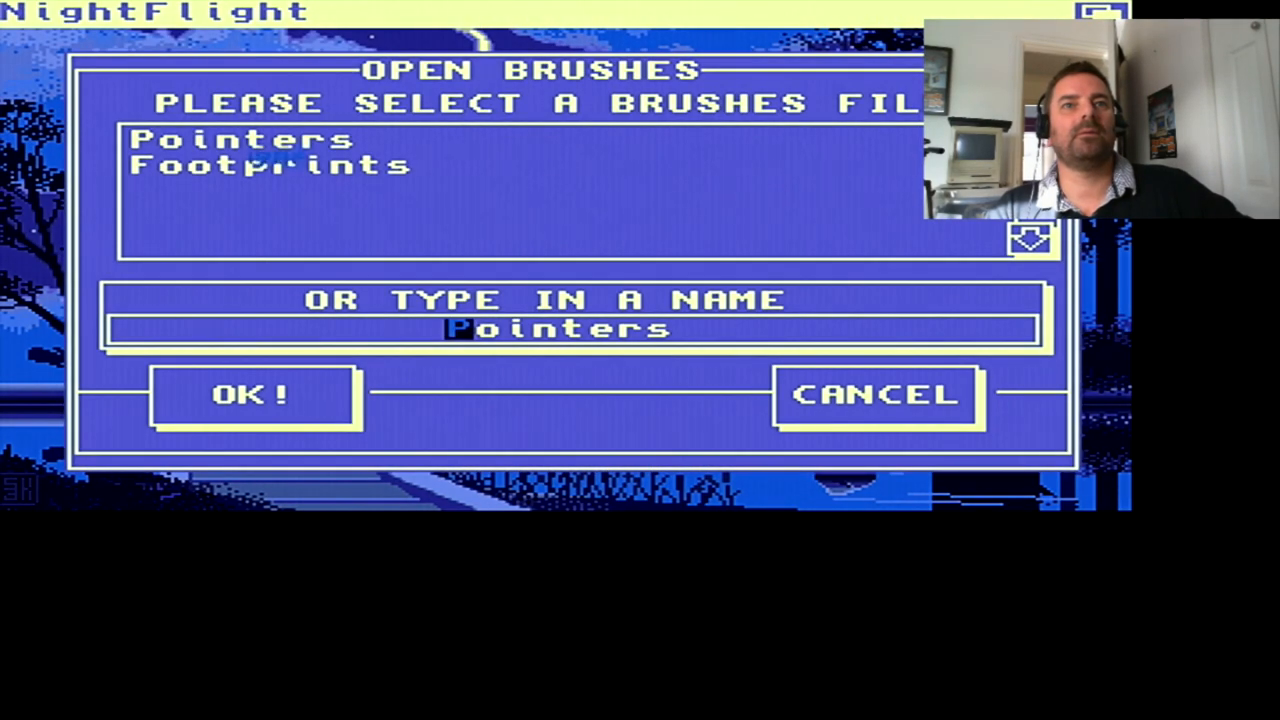
left_click(252, 392)
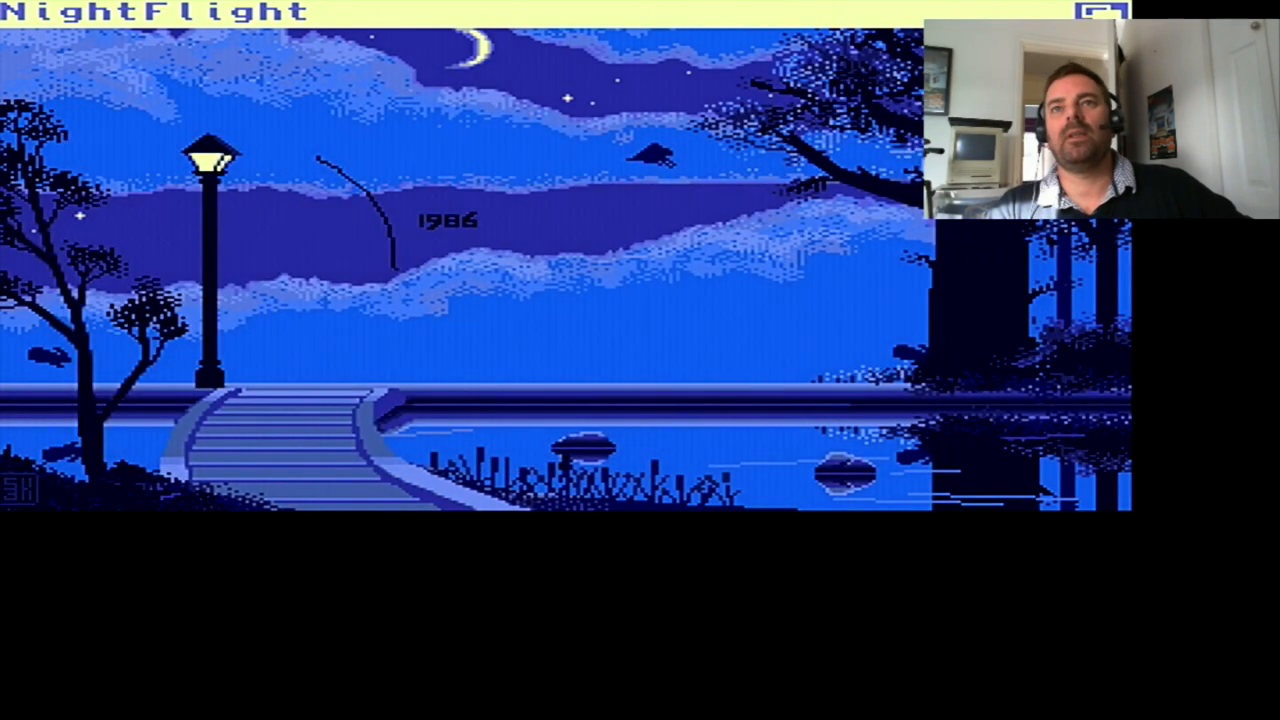
Step: Stamp footprints across the NightFlight sky, then browse the Edit and Shape menus
left_click(1010, 11)
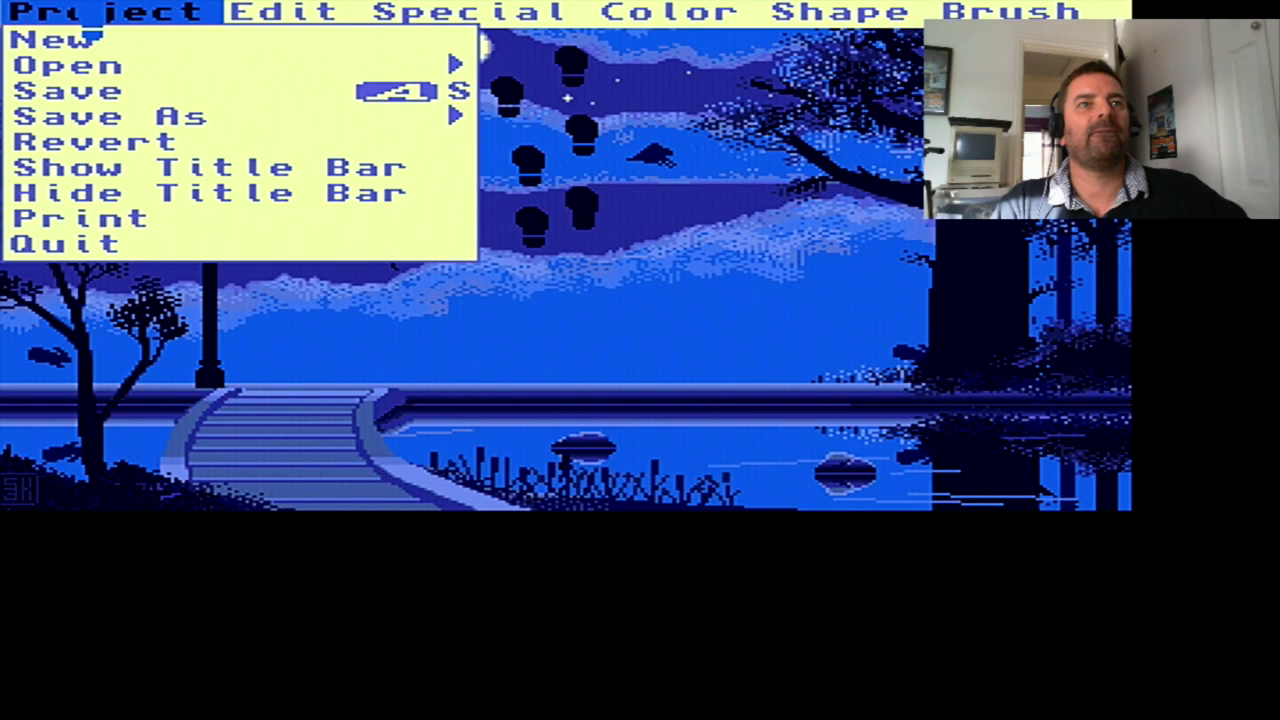
left_click(270, 11)
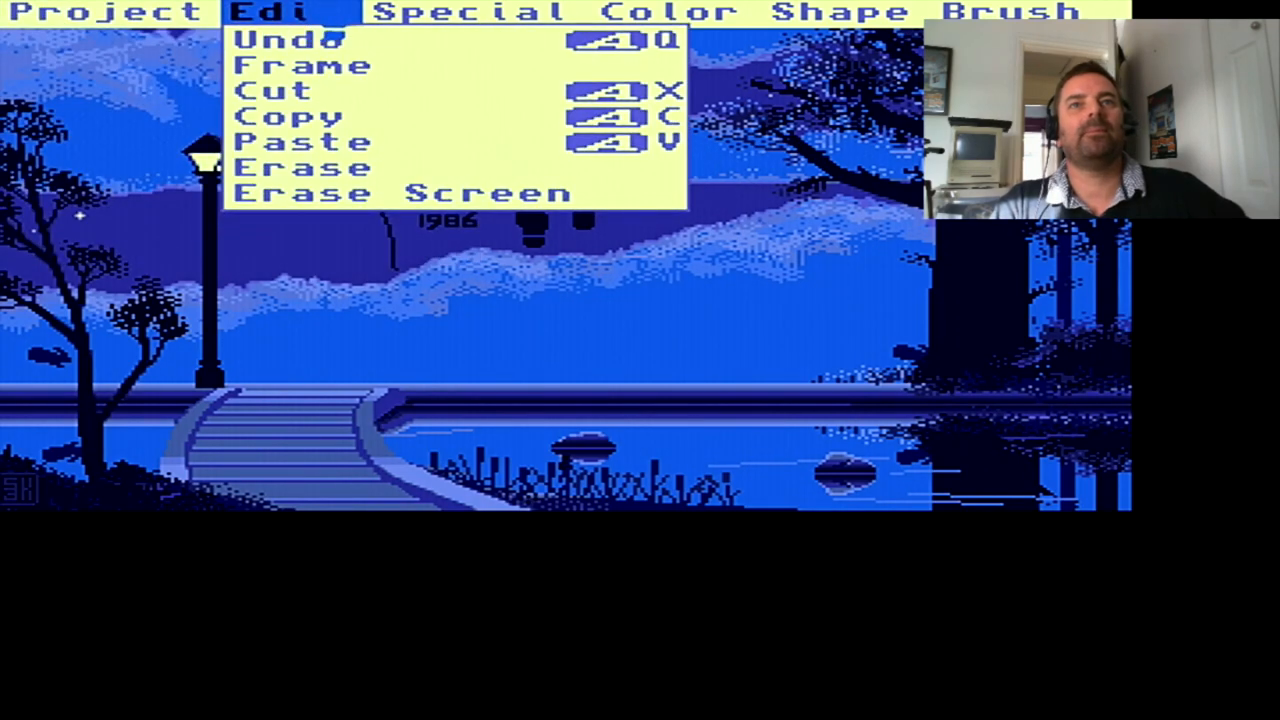
left_click(840, 12)
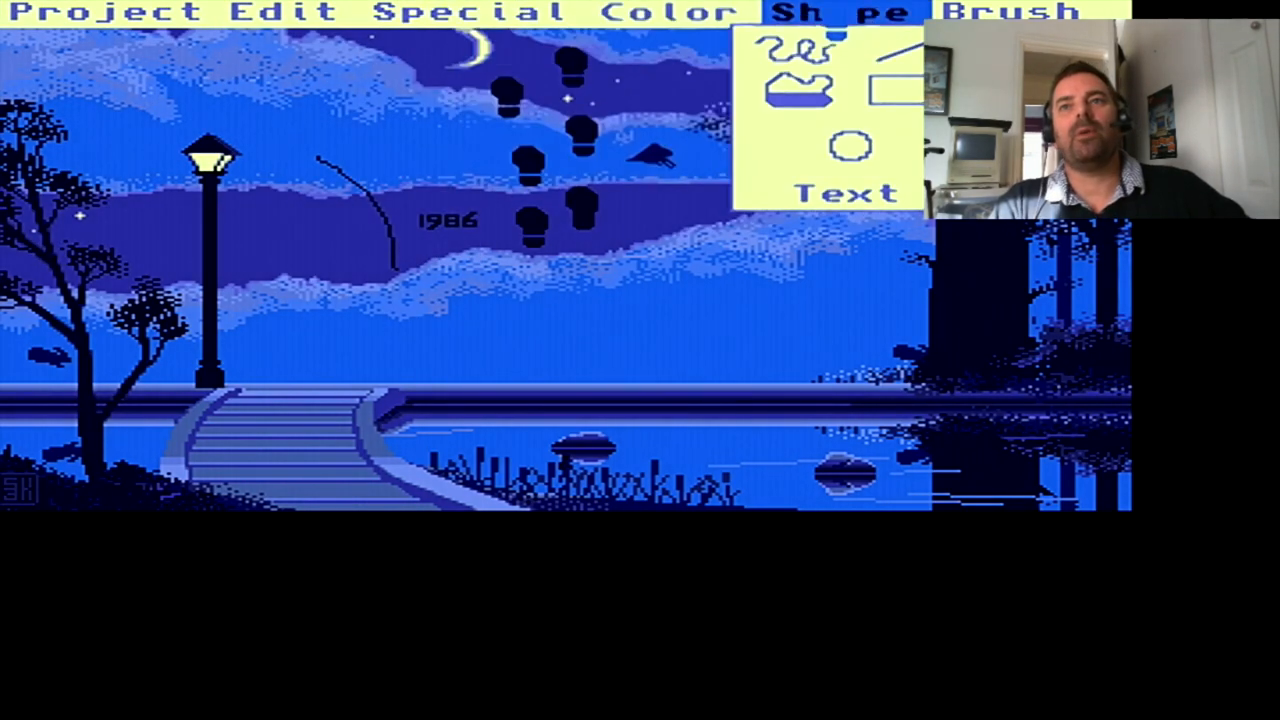
left_click(1010, 12)
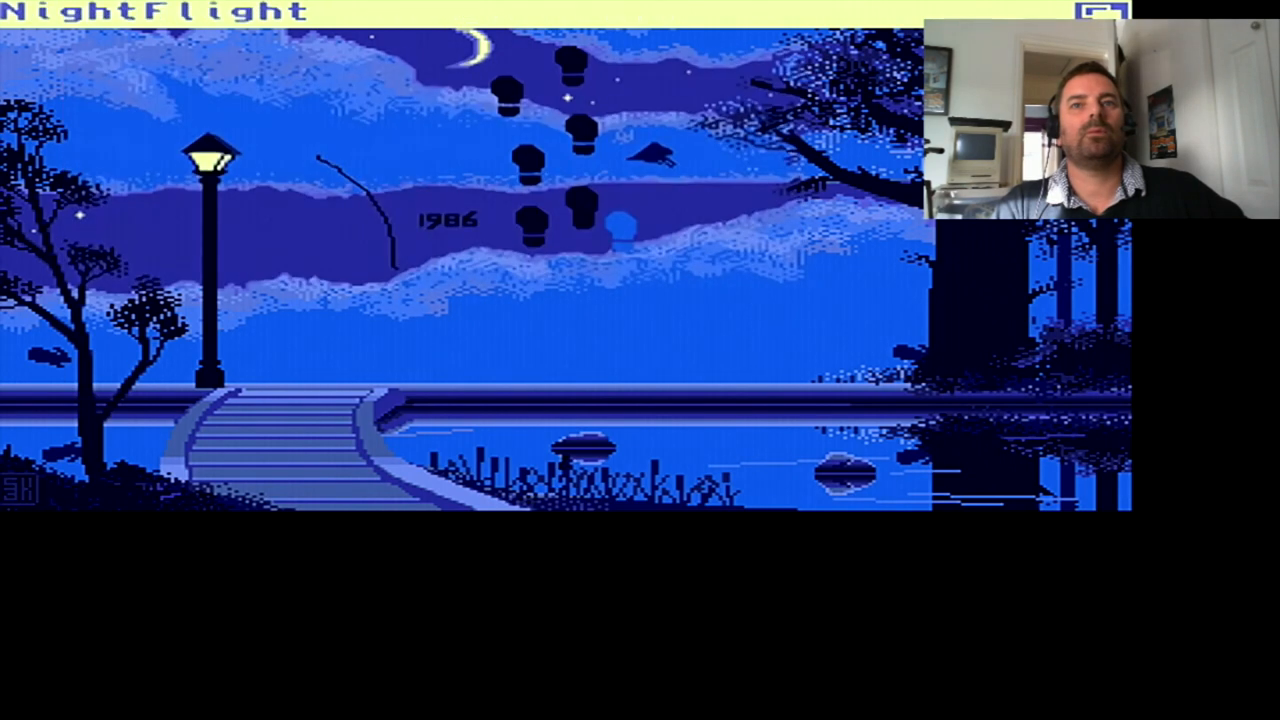
left_click(90, 12)
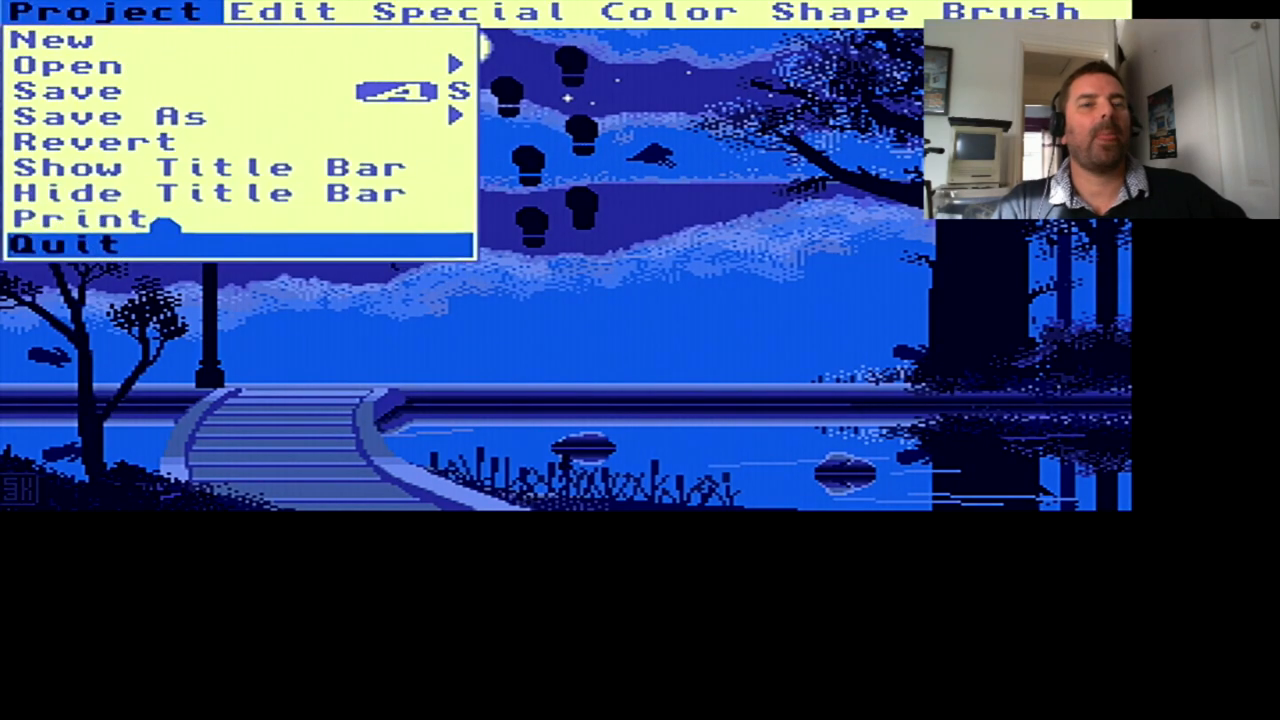
mouse_move(70, 65)
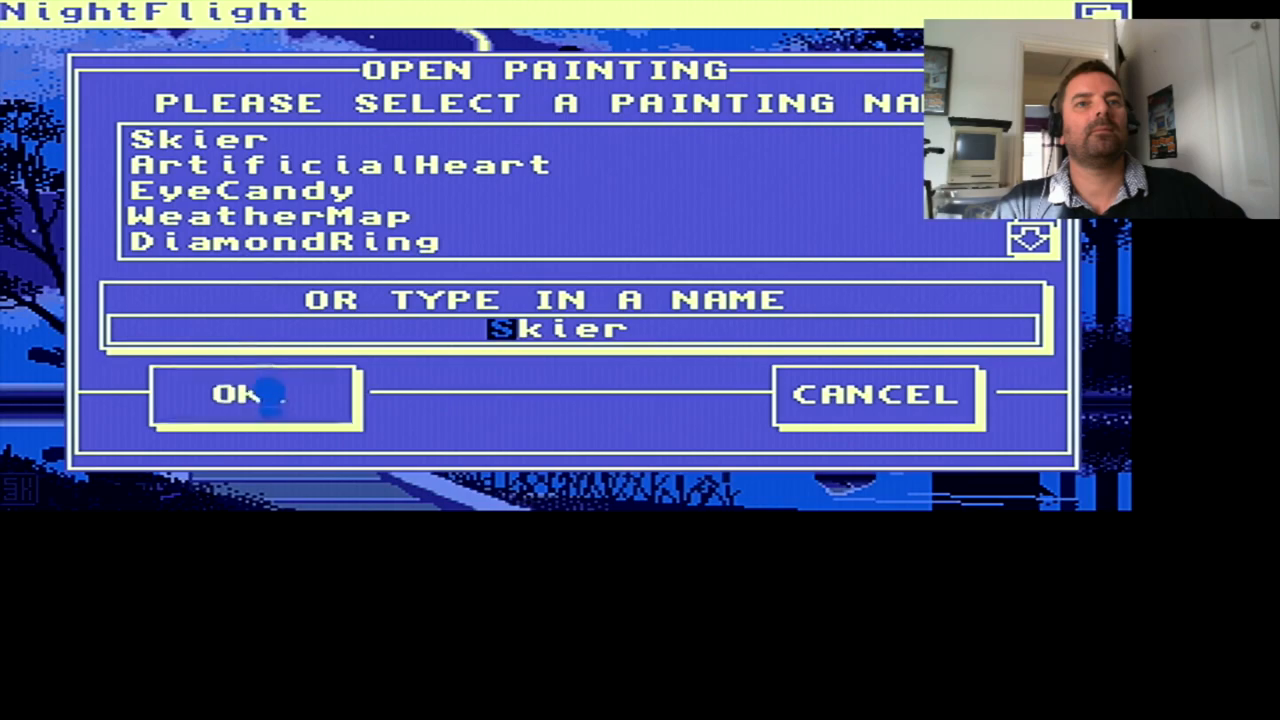
Step: Load the Skier painting, replacing the footprint-stamped NightFlight scene
left_click(252, 395)
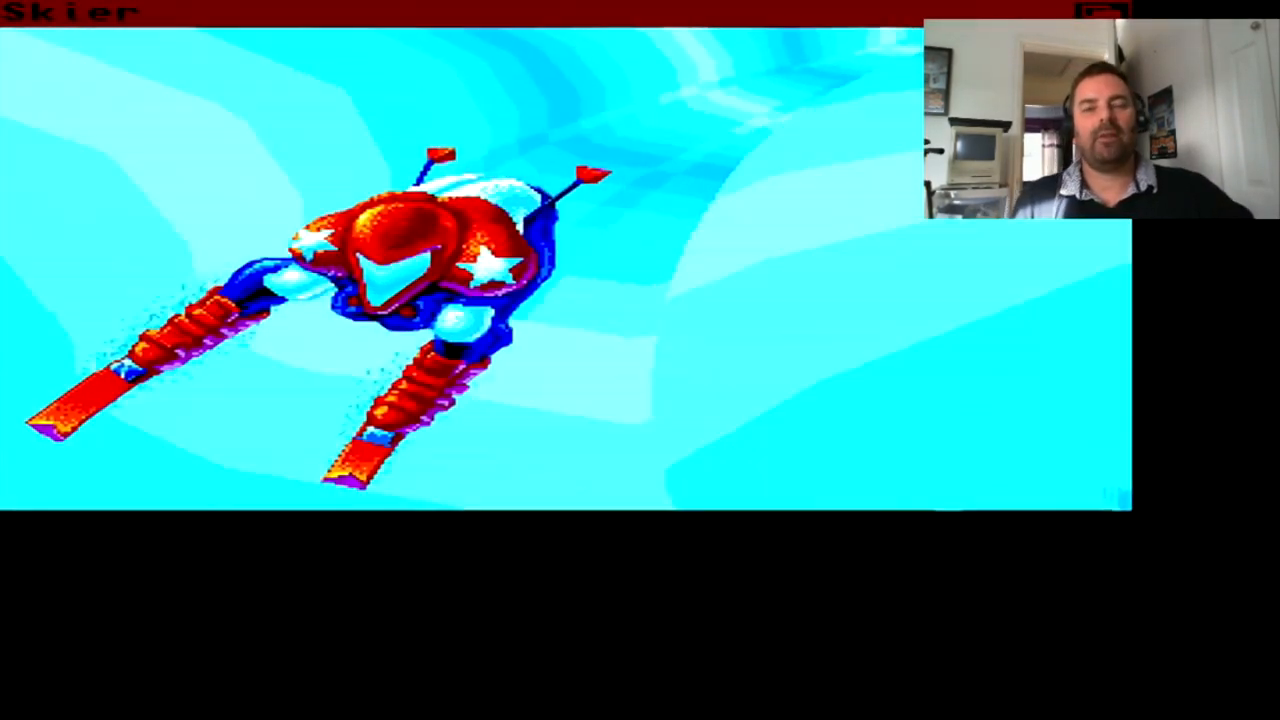